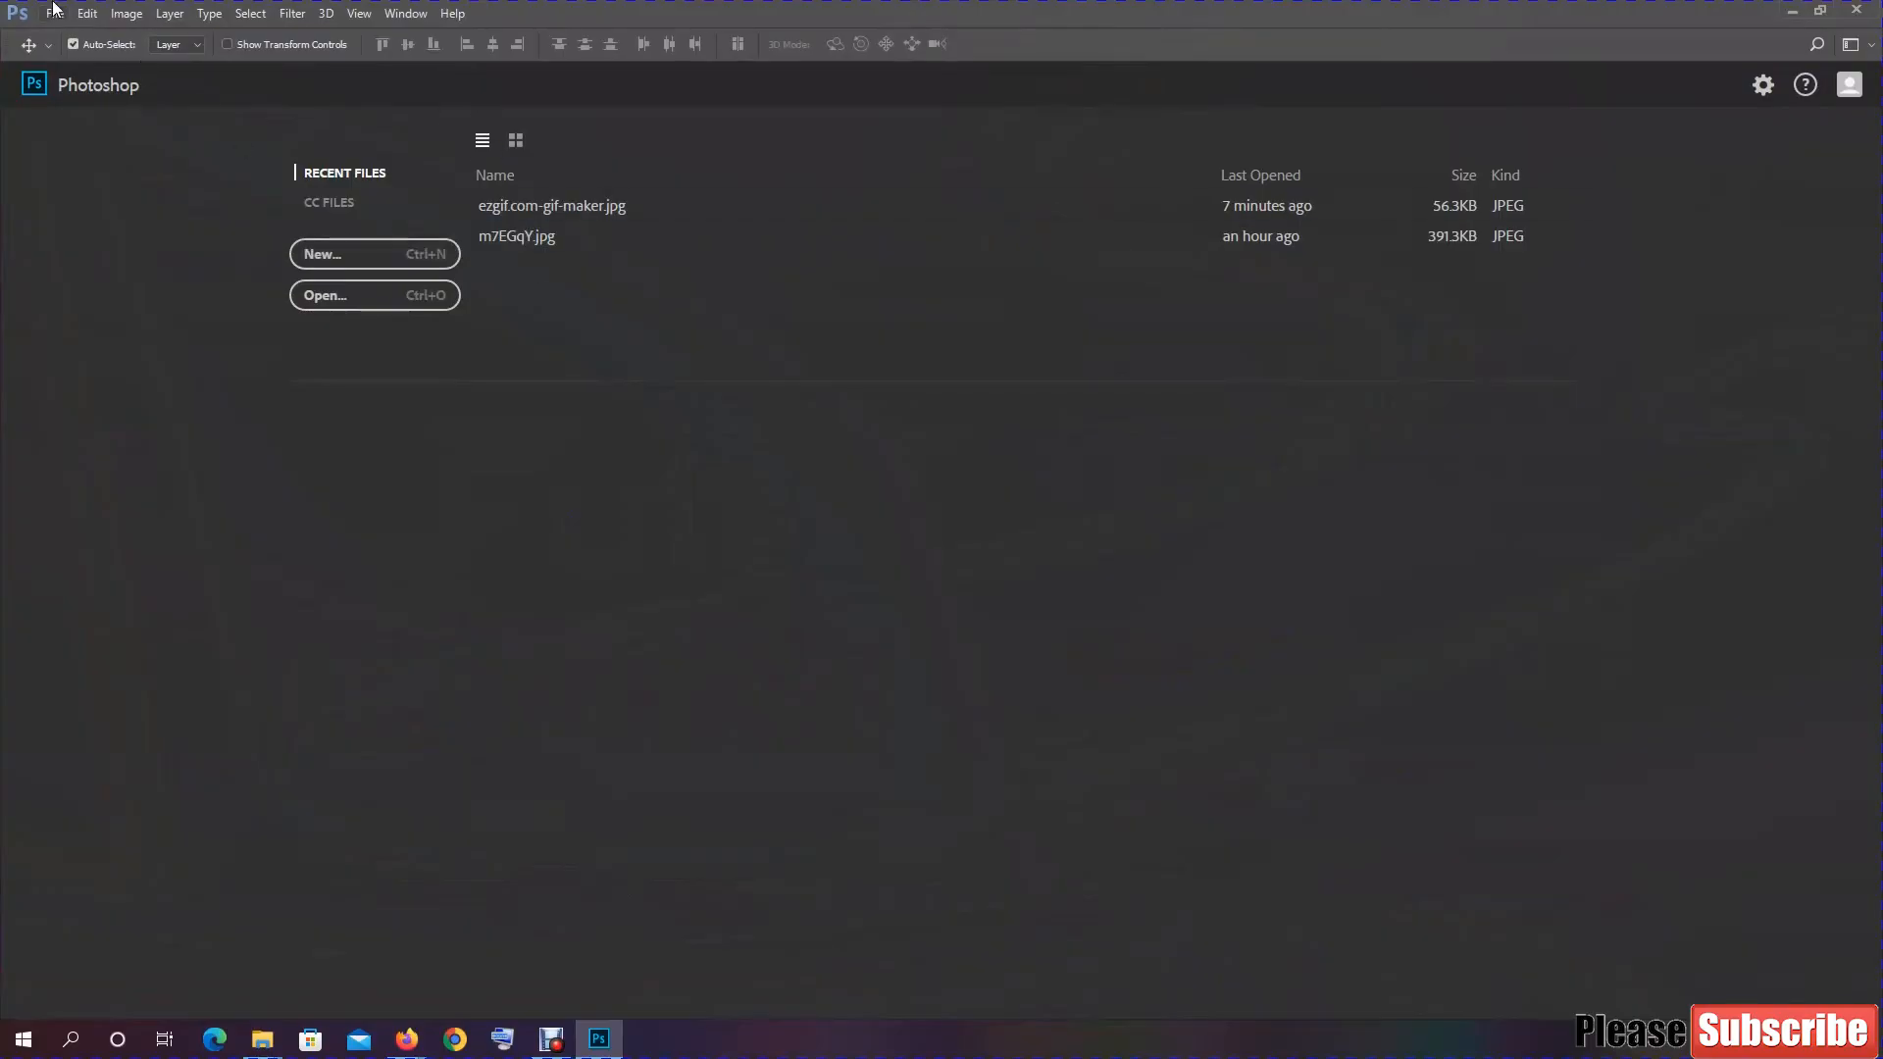
Step: Attempt to open tree-736885__480.webp in Photoshop and dismiss the wrong-document-type error
left_click(55, 14)
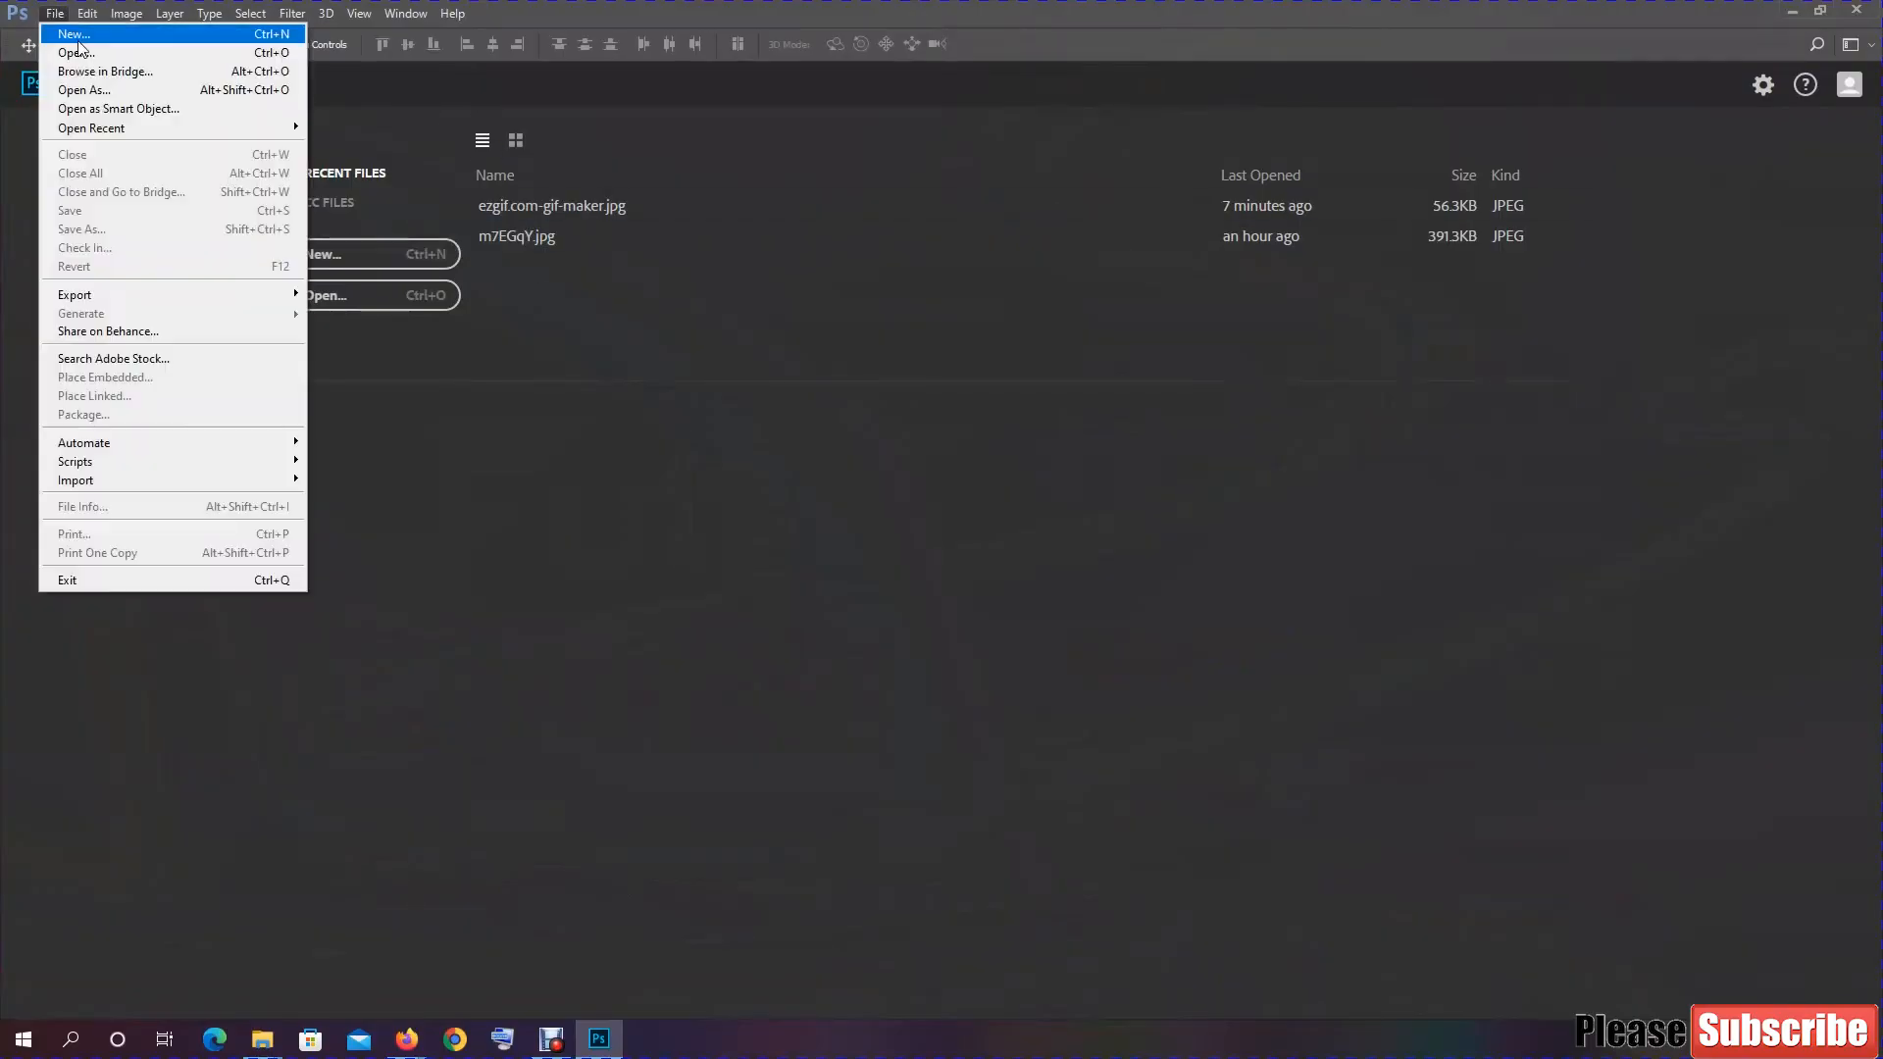
left_click(76, 53)
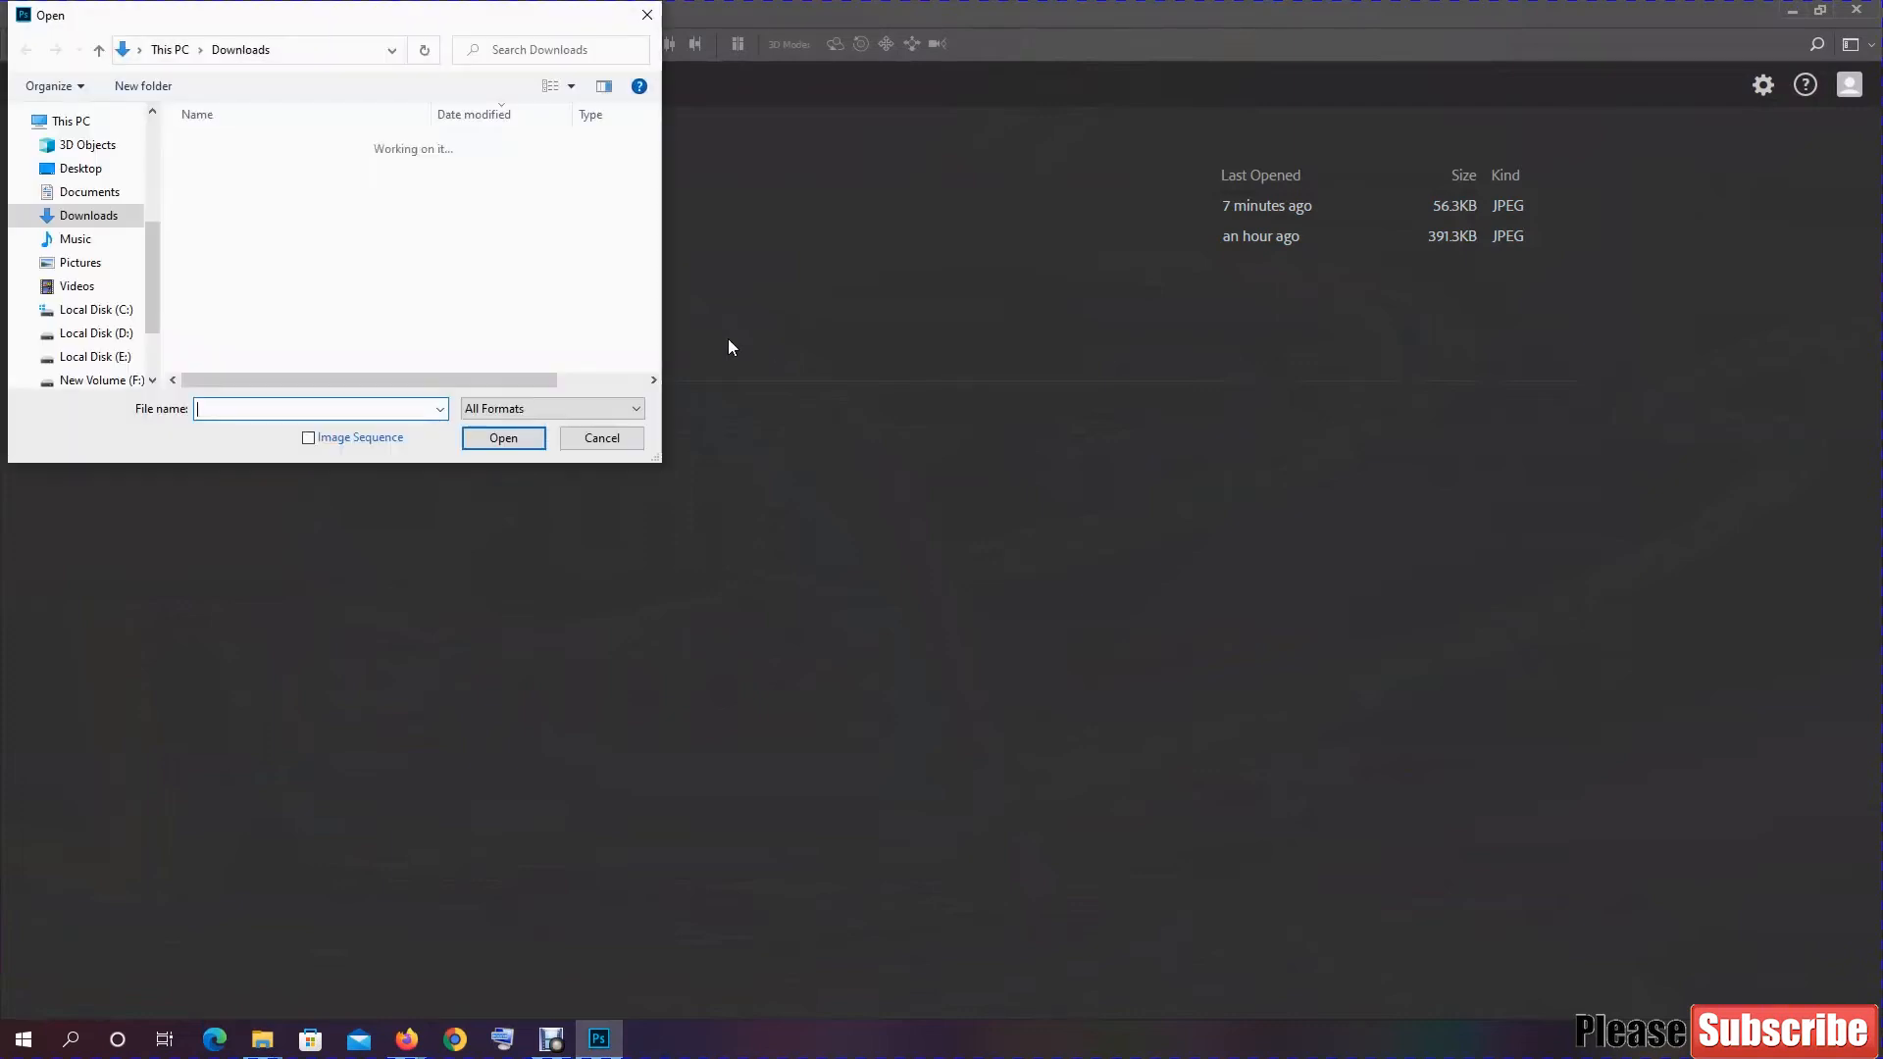
left_click(245, 169)
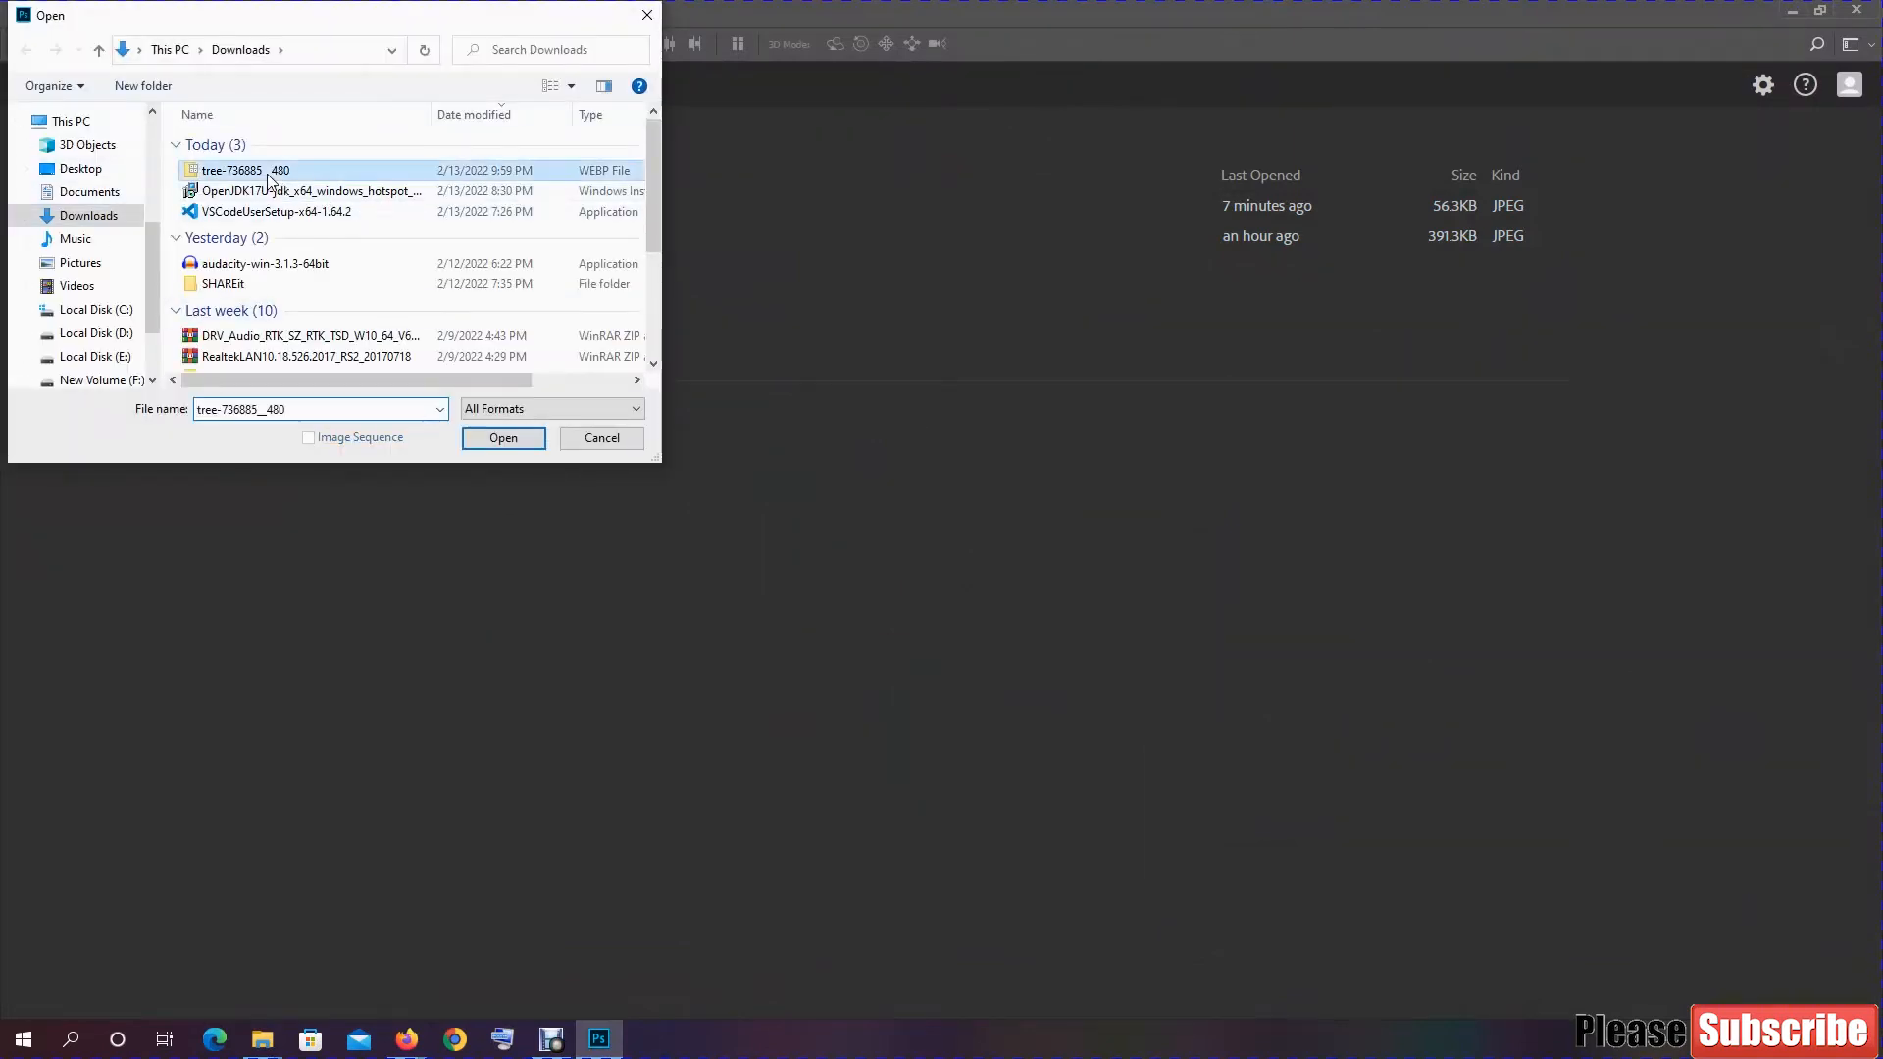
left_click(600, 438)
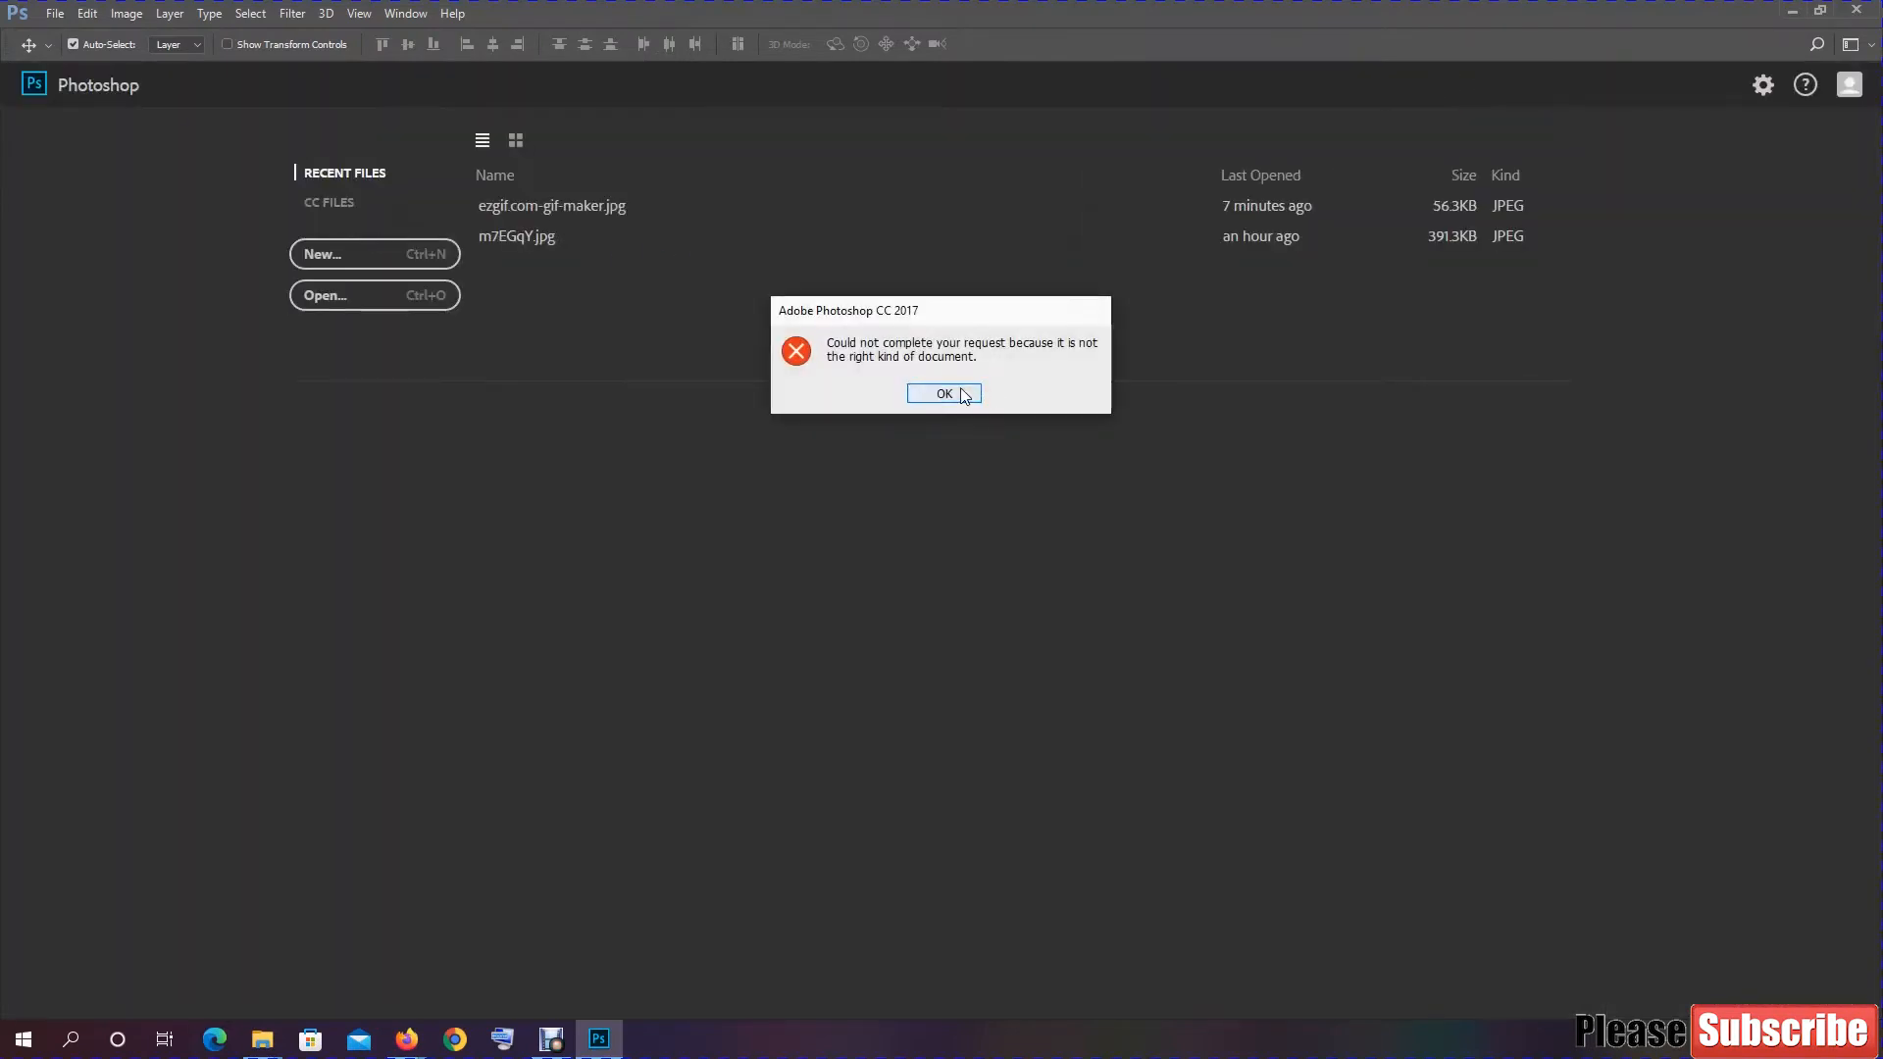
left_click(944, 394)
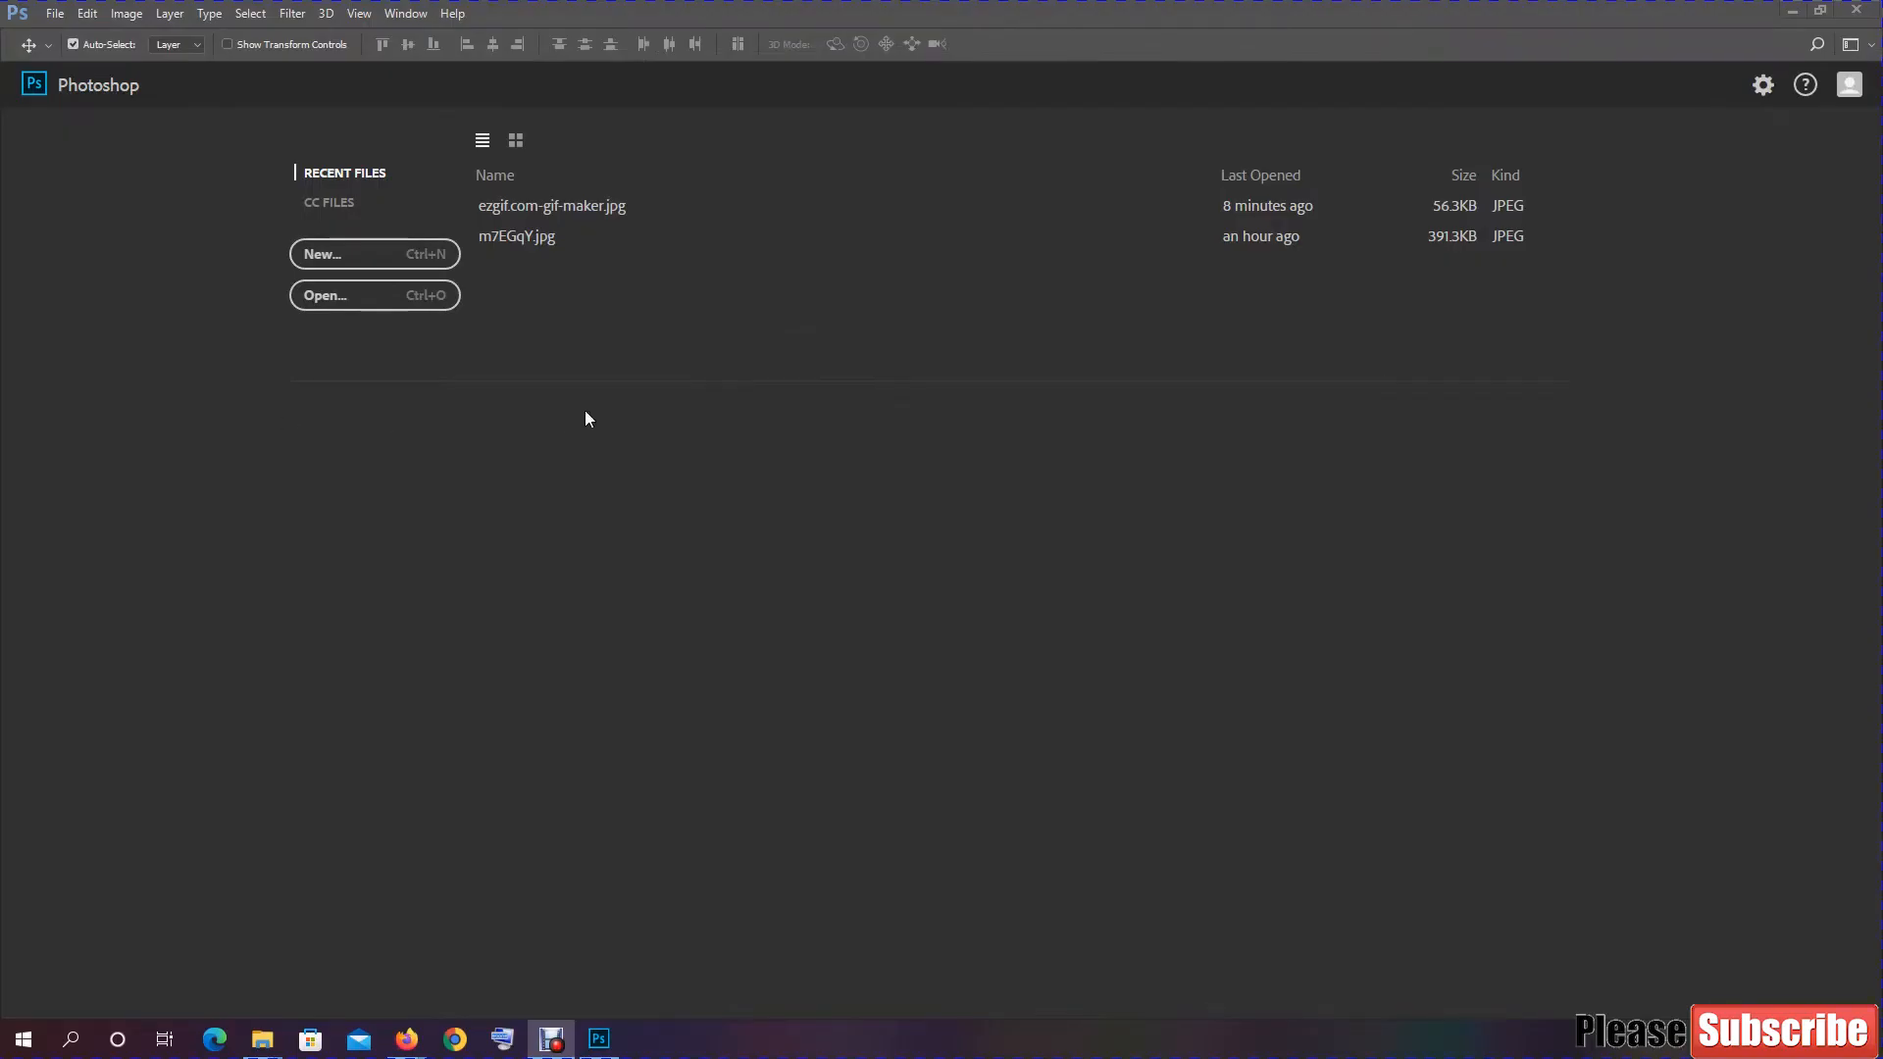
mouse_move(1798, 8)
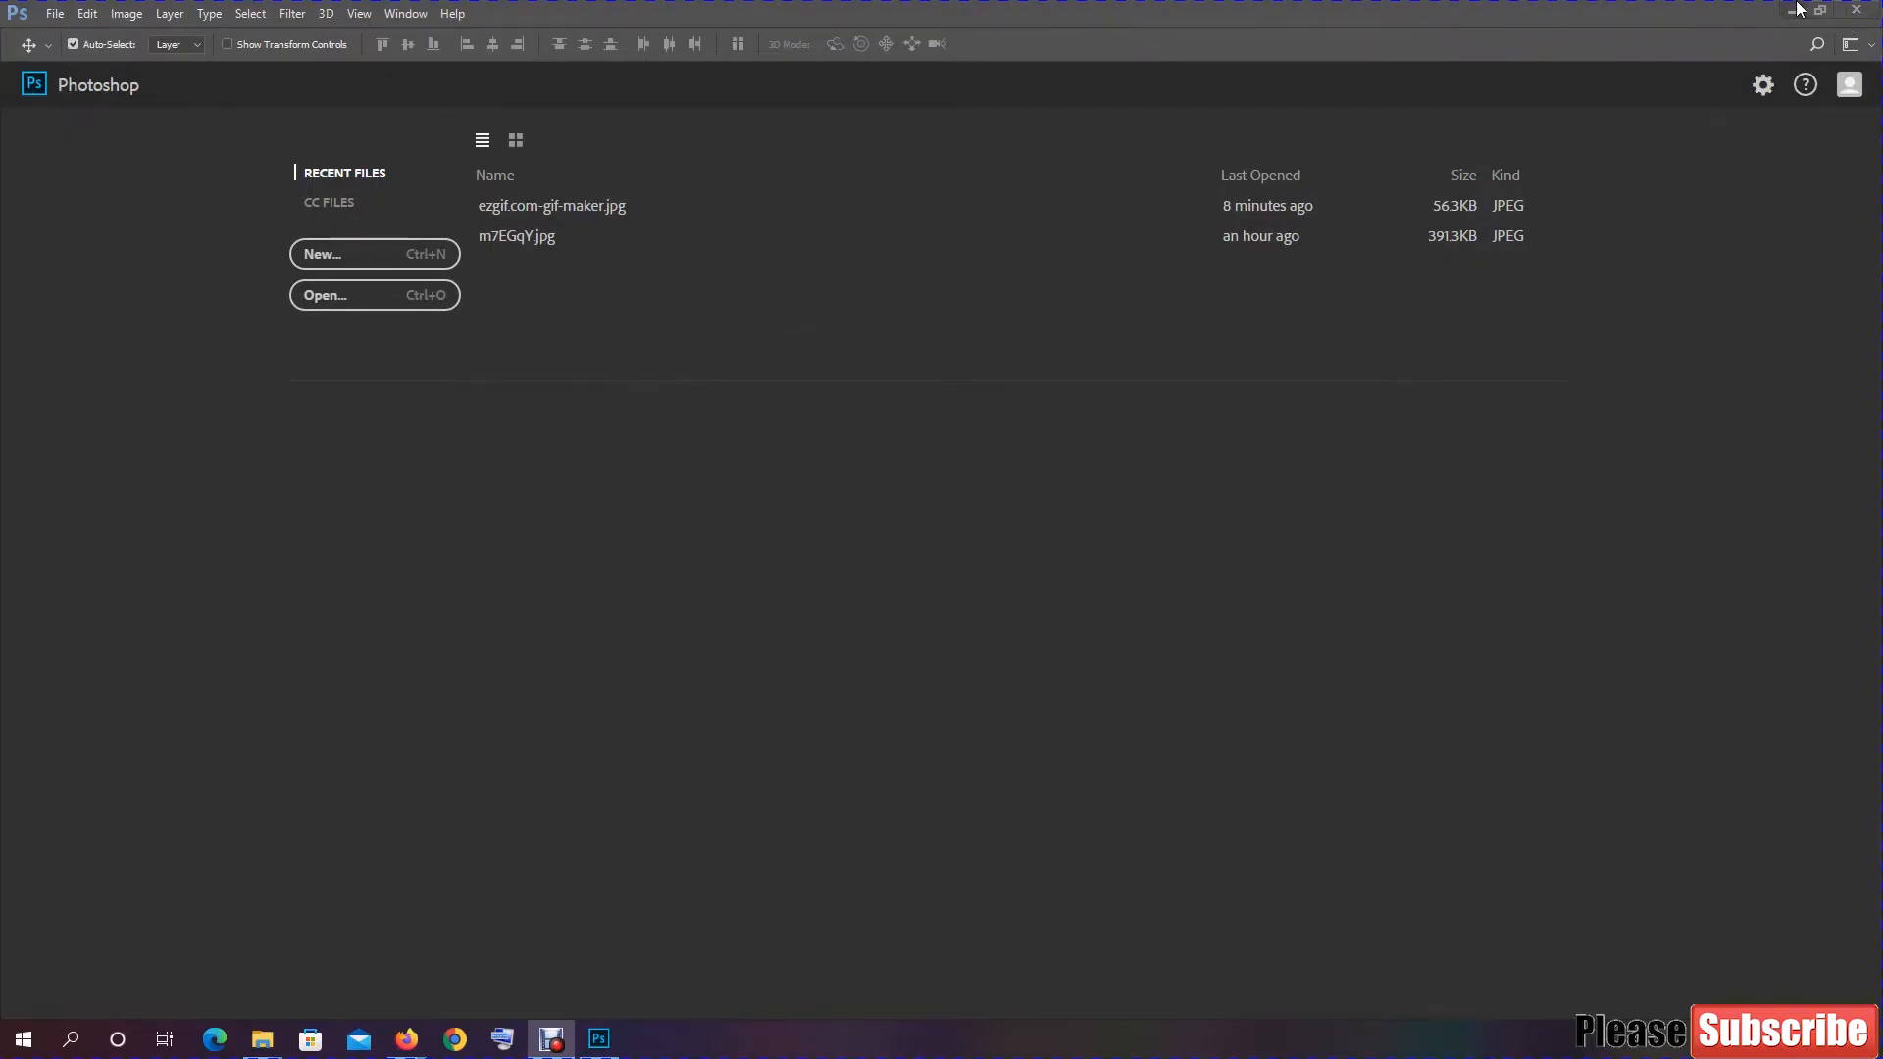
mouse_move(1799, 7)
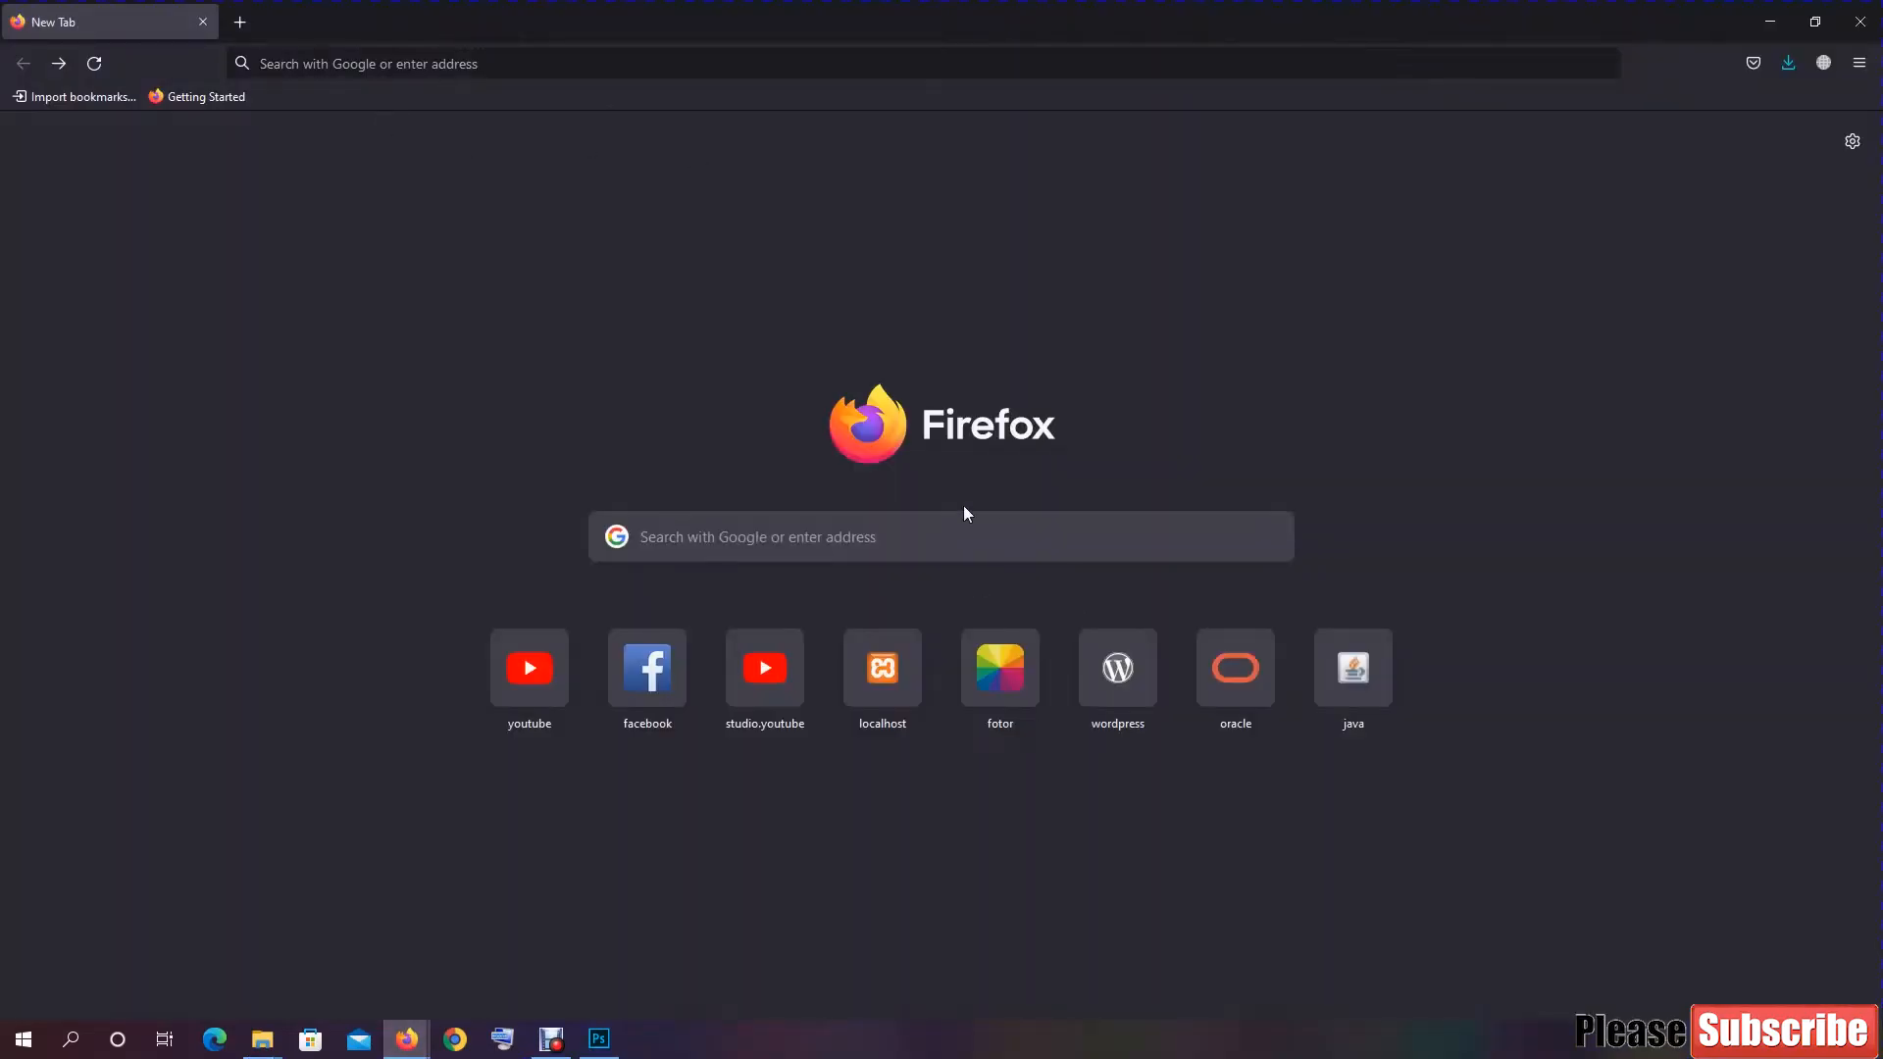
Step: Search Google for 'webp to jpg' and go to the Ezgif WebP to JPG converter
type("webp to jpg")
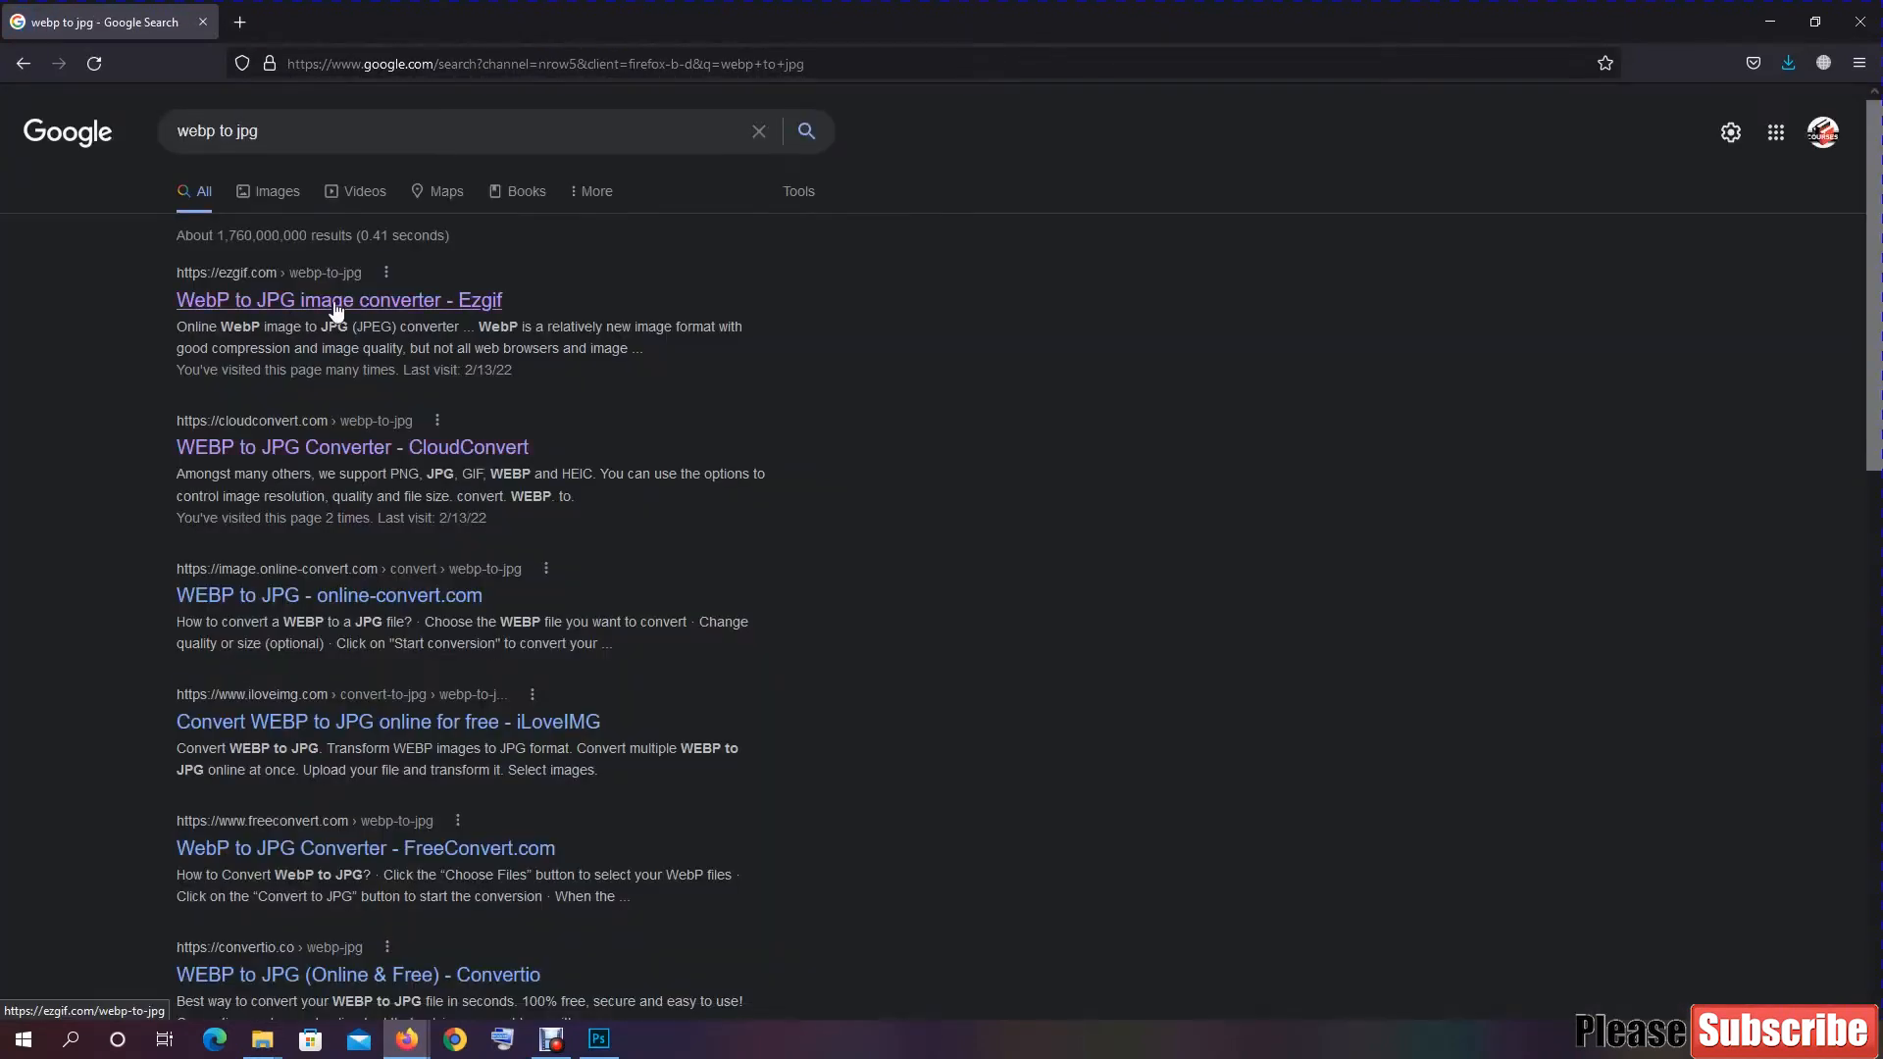
left_click(338, 300)
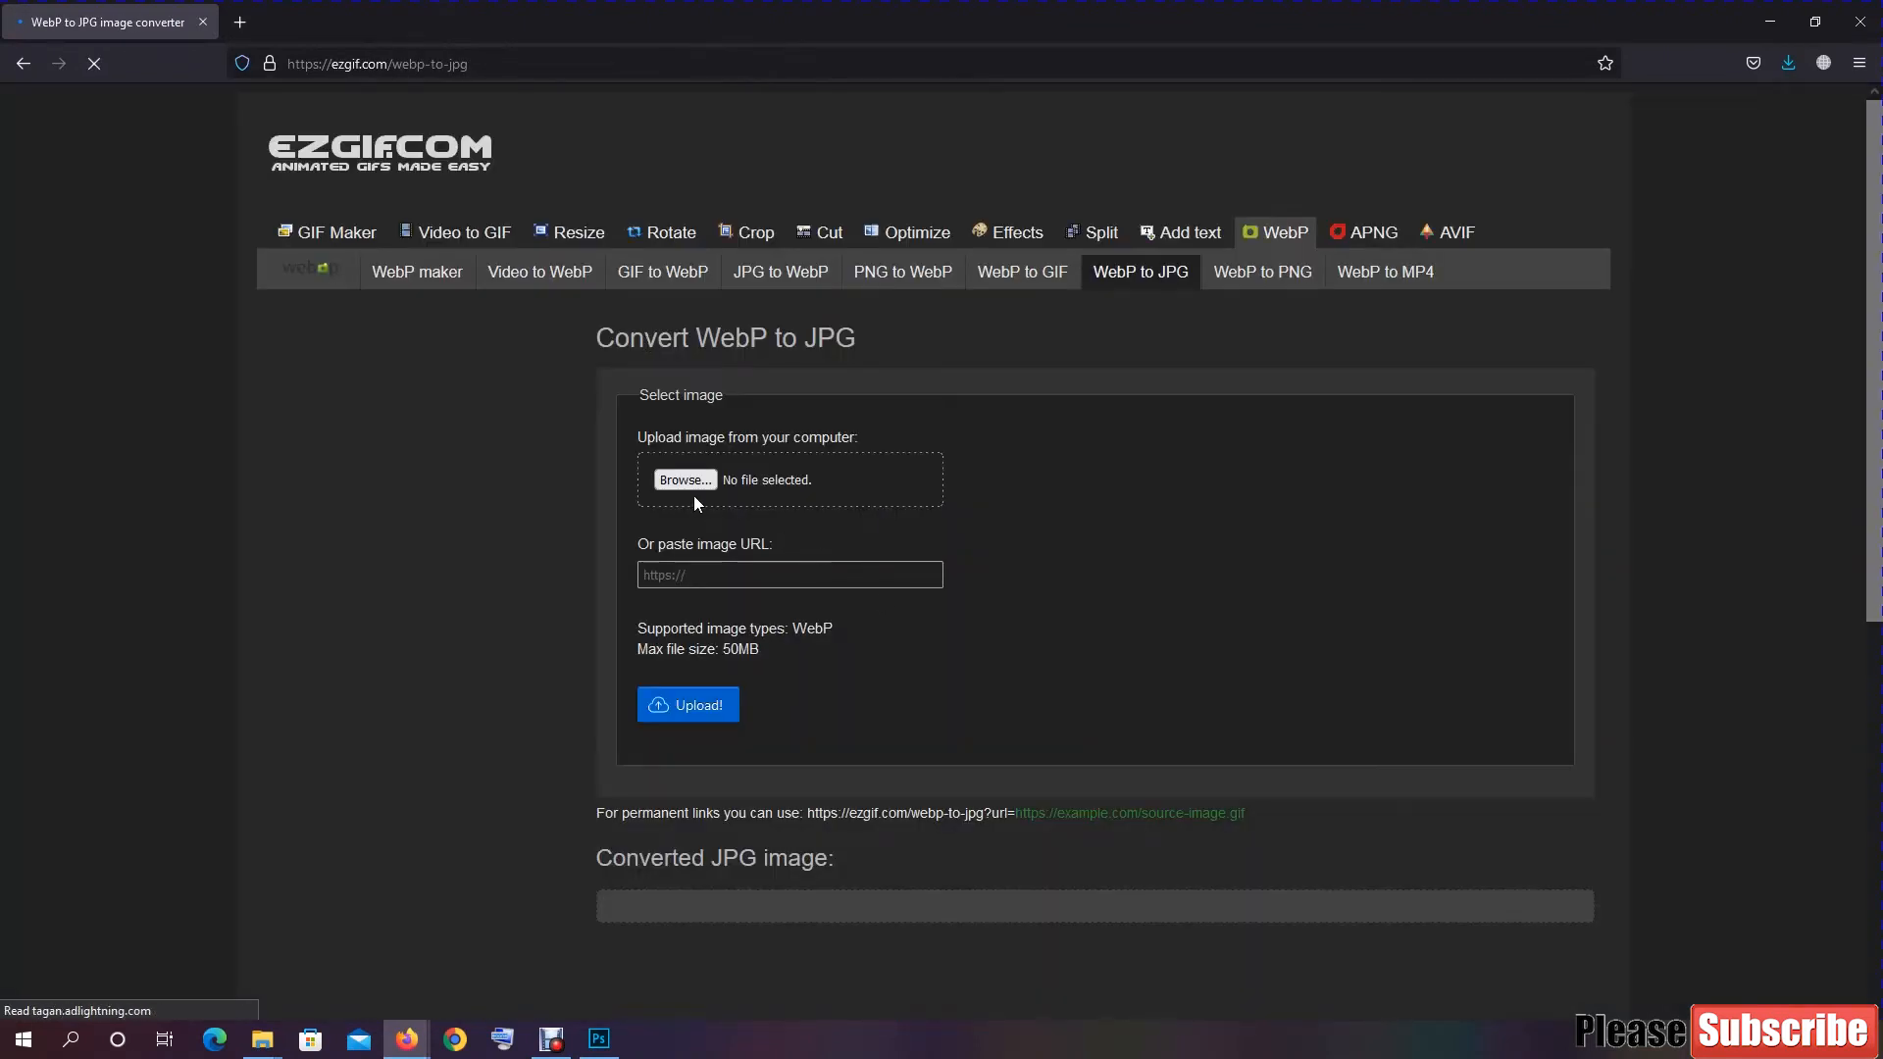
Step: Upload tree-736885__480.webp to the Ezgif converter
left_click(683, 478)
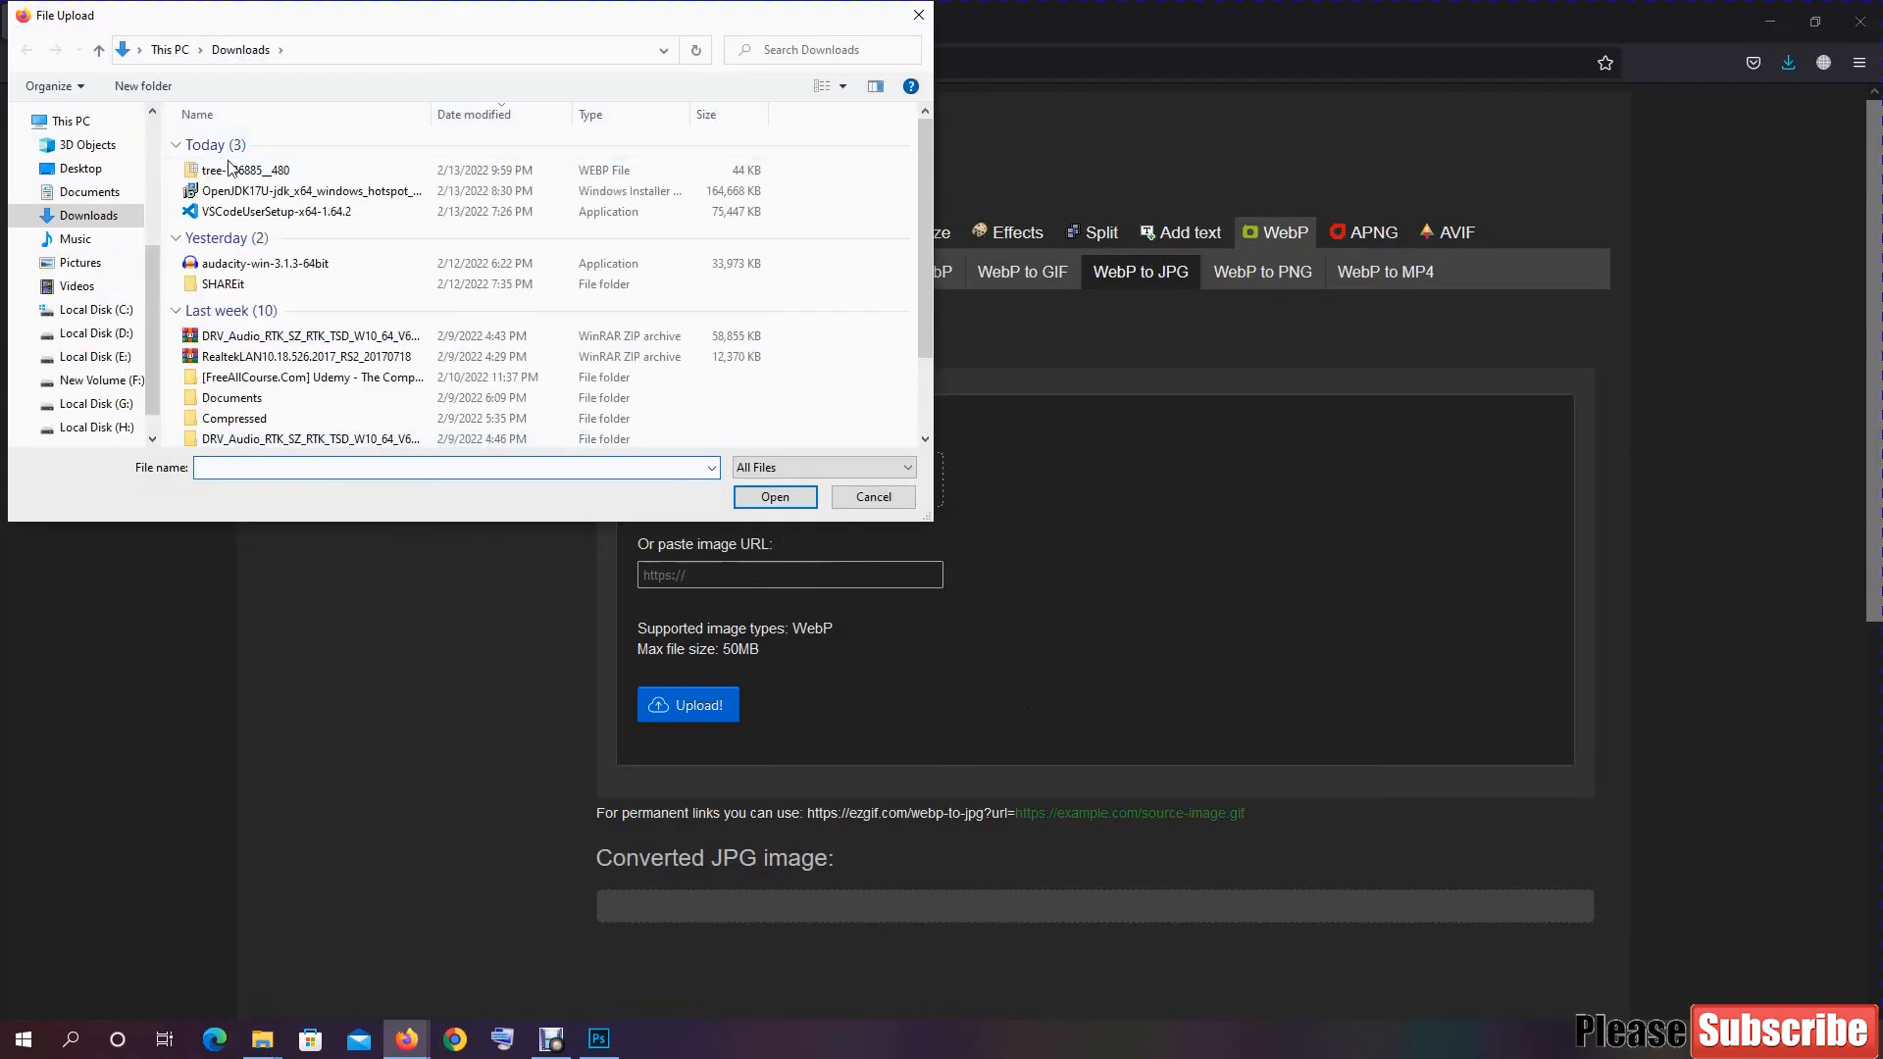
left_click(247, 169)
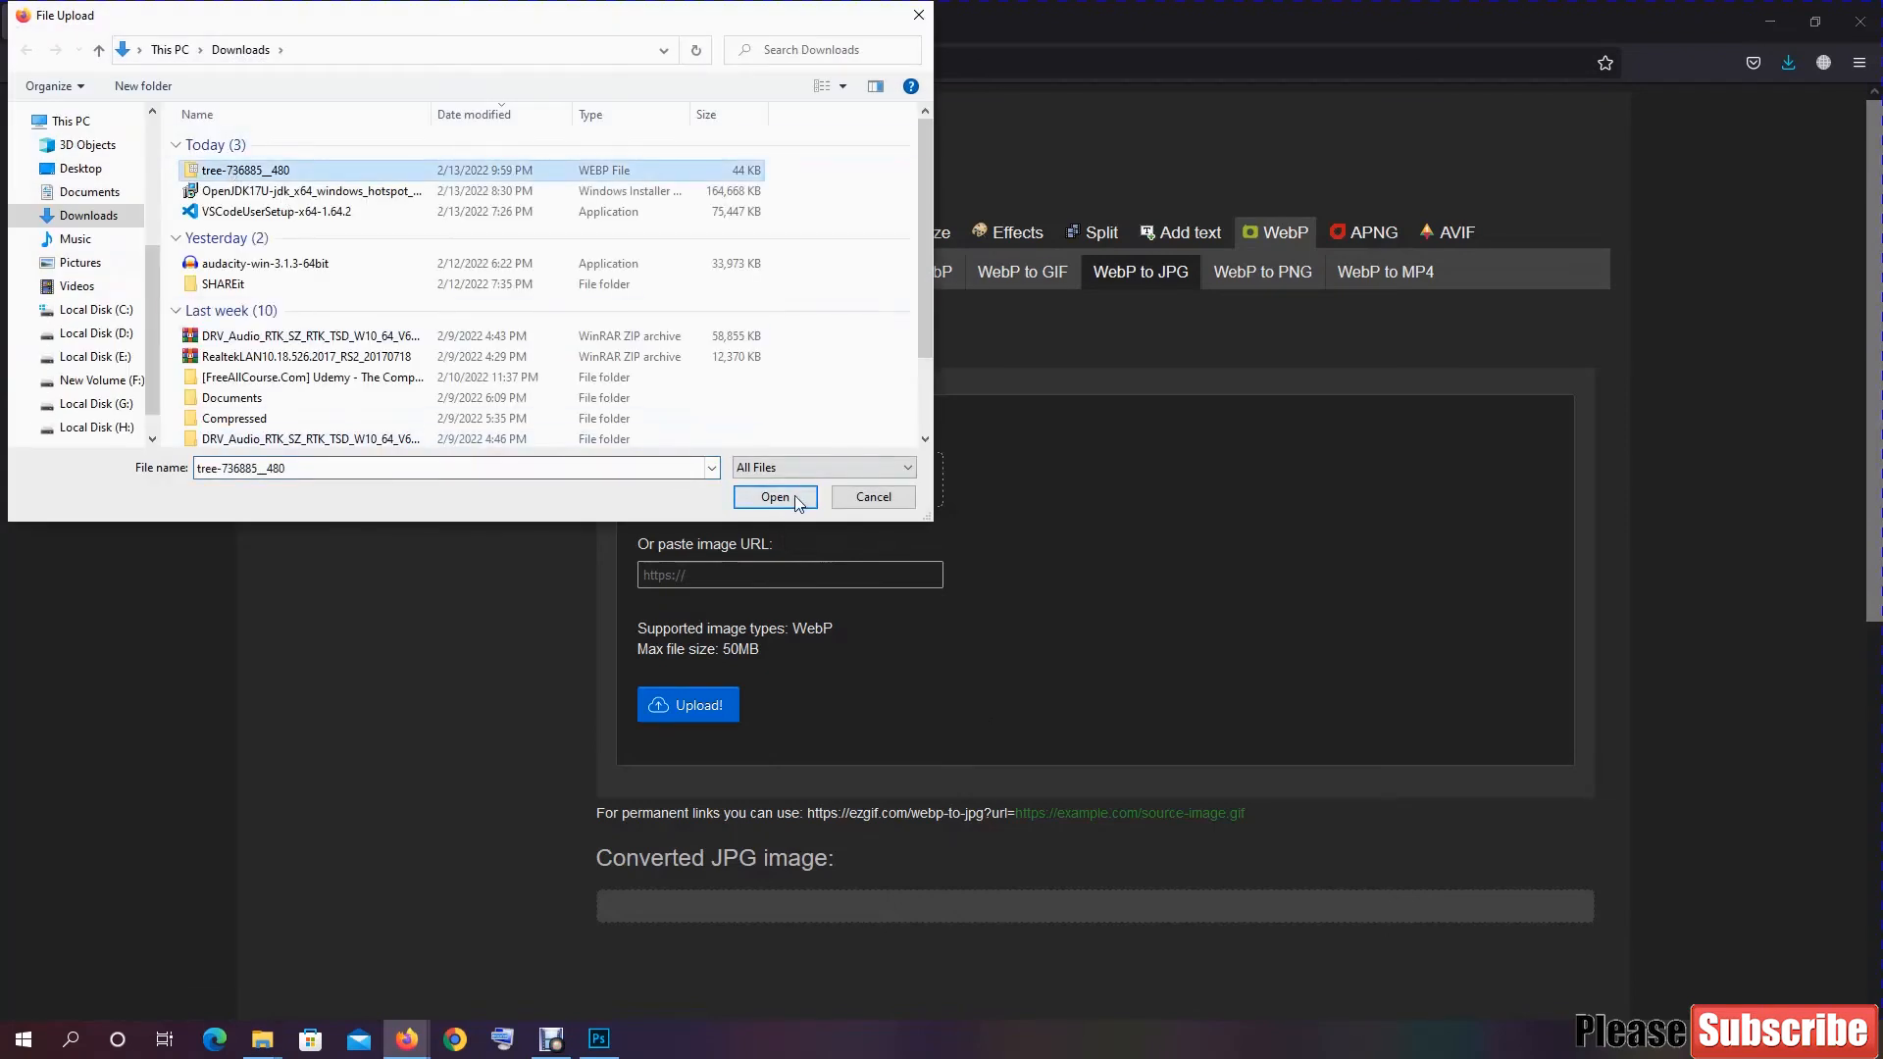
left_click(871, 496)
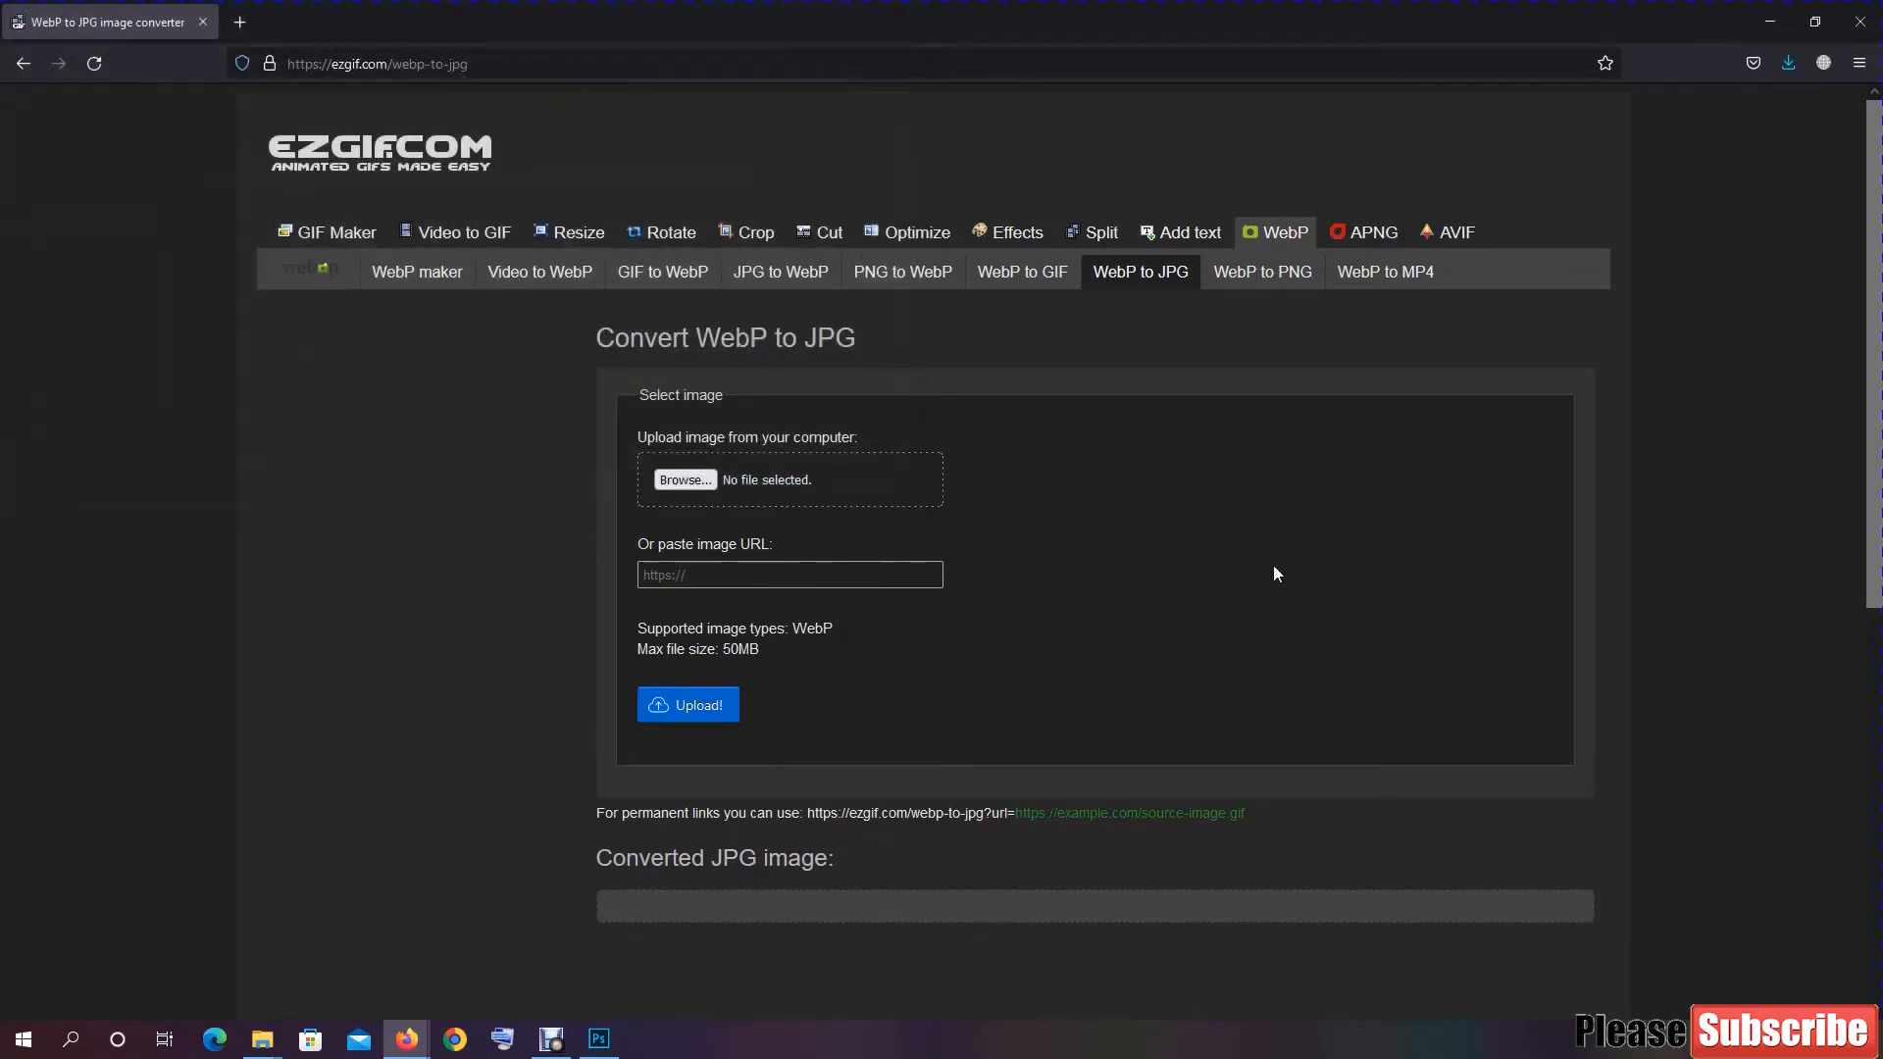
left_click(682, 479)
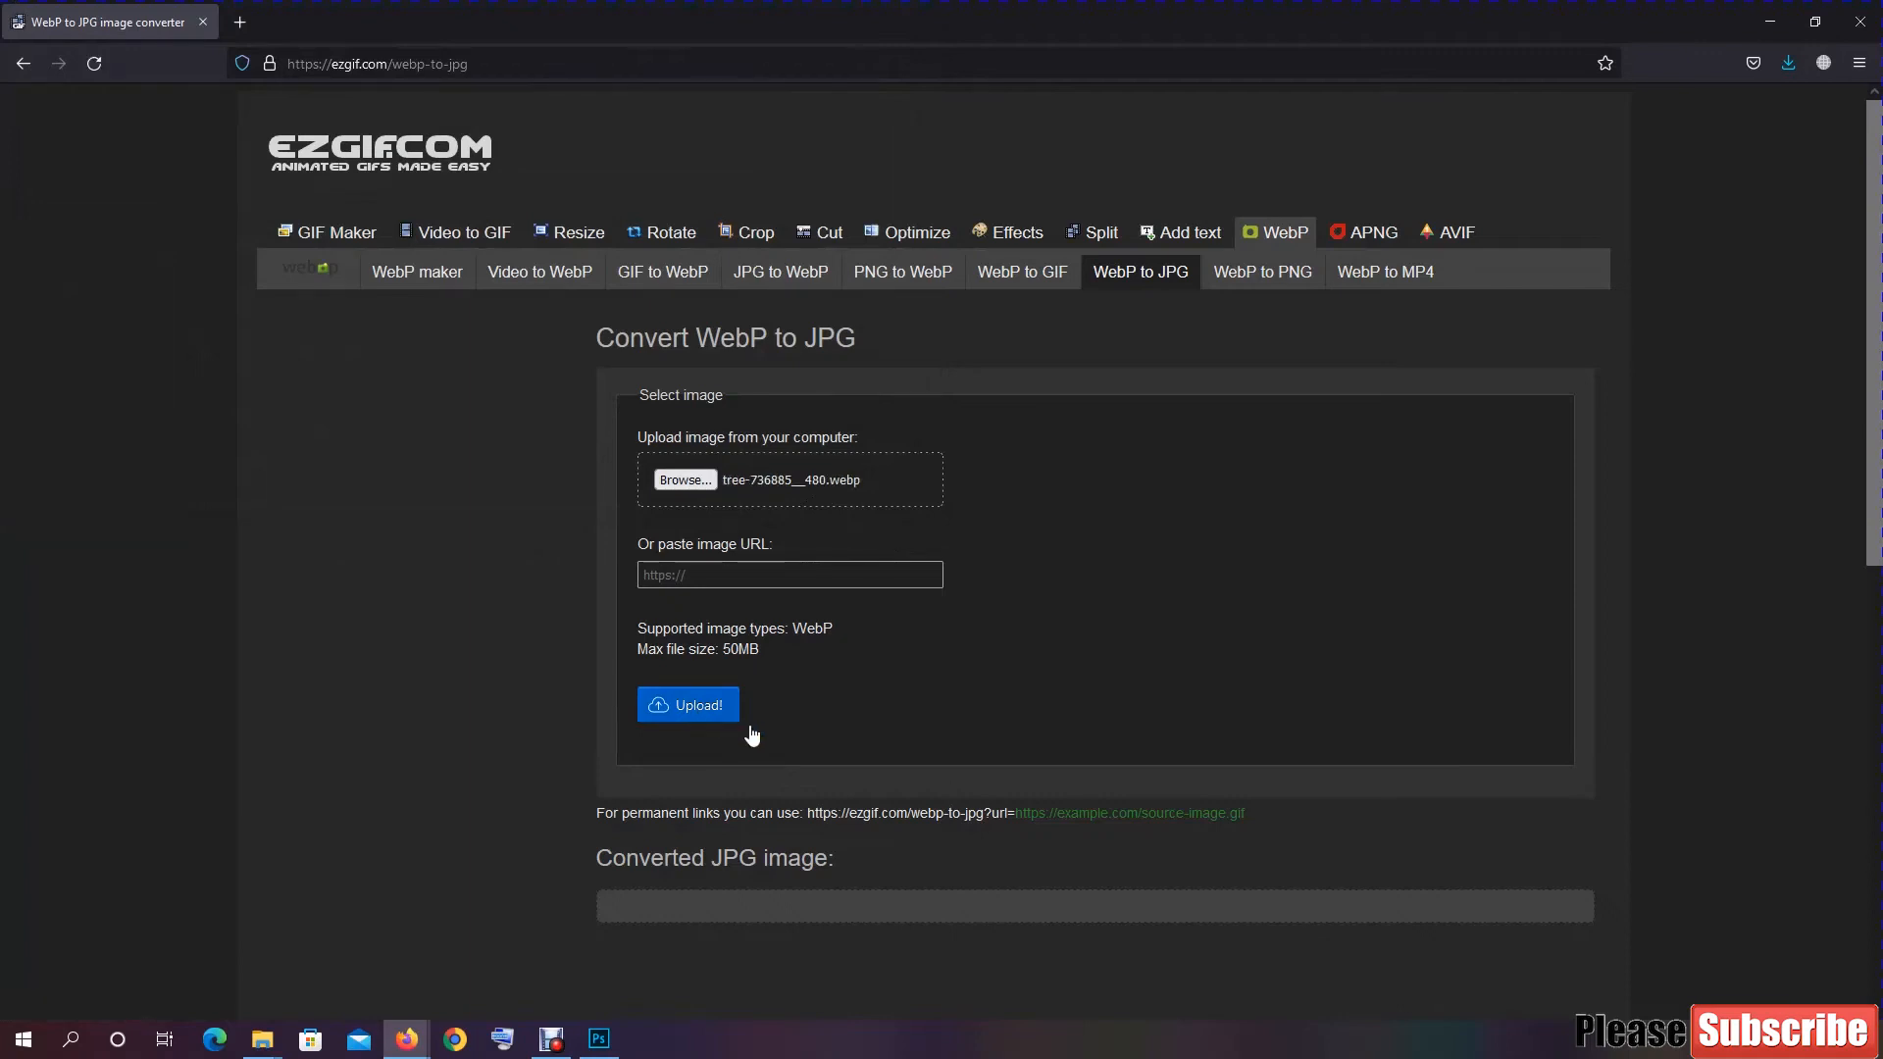
left_click(686, 704)
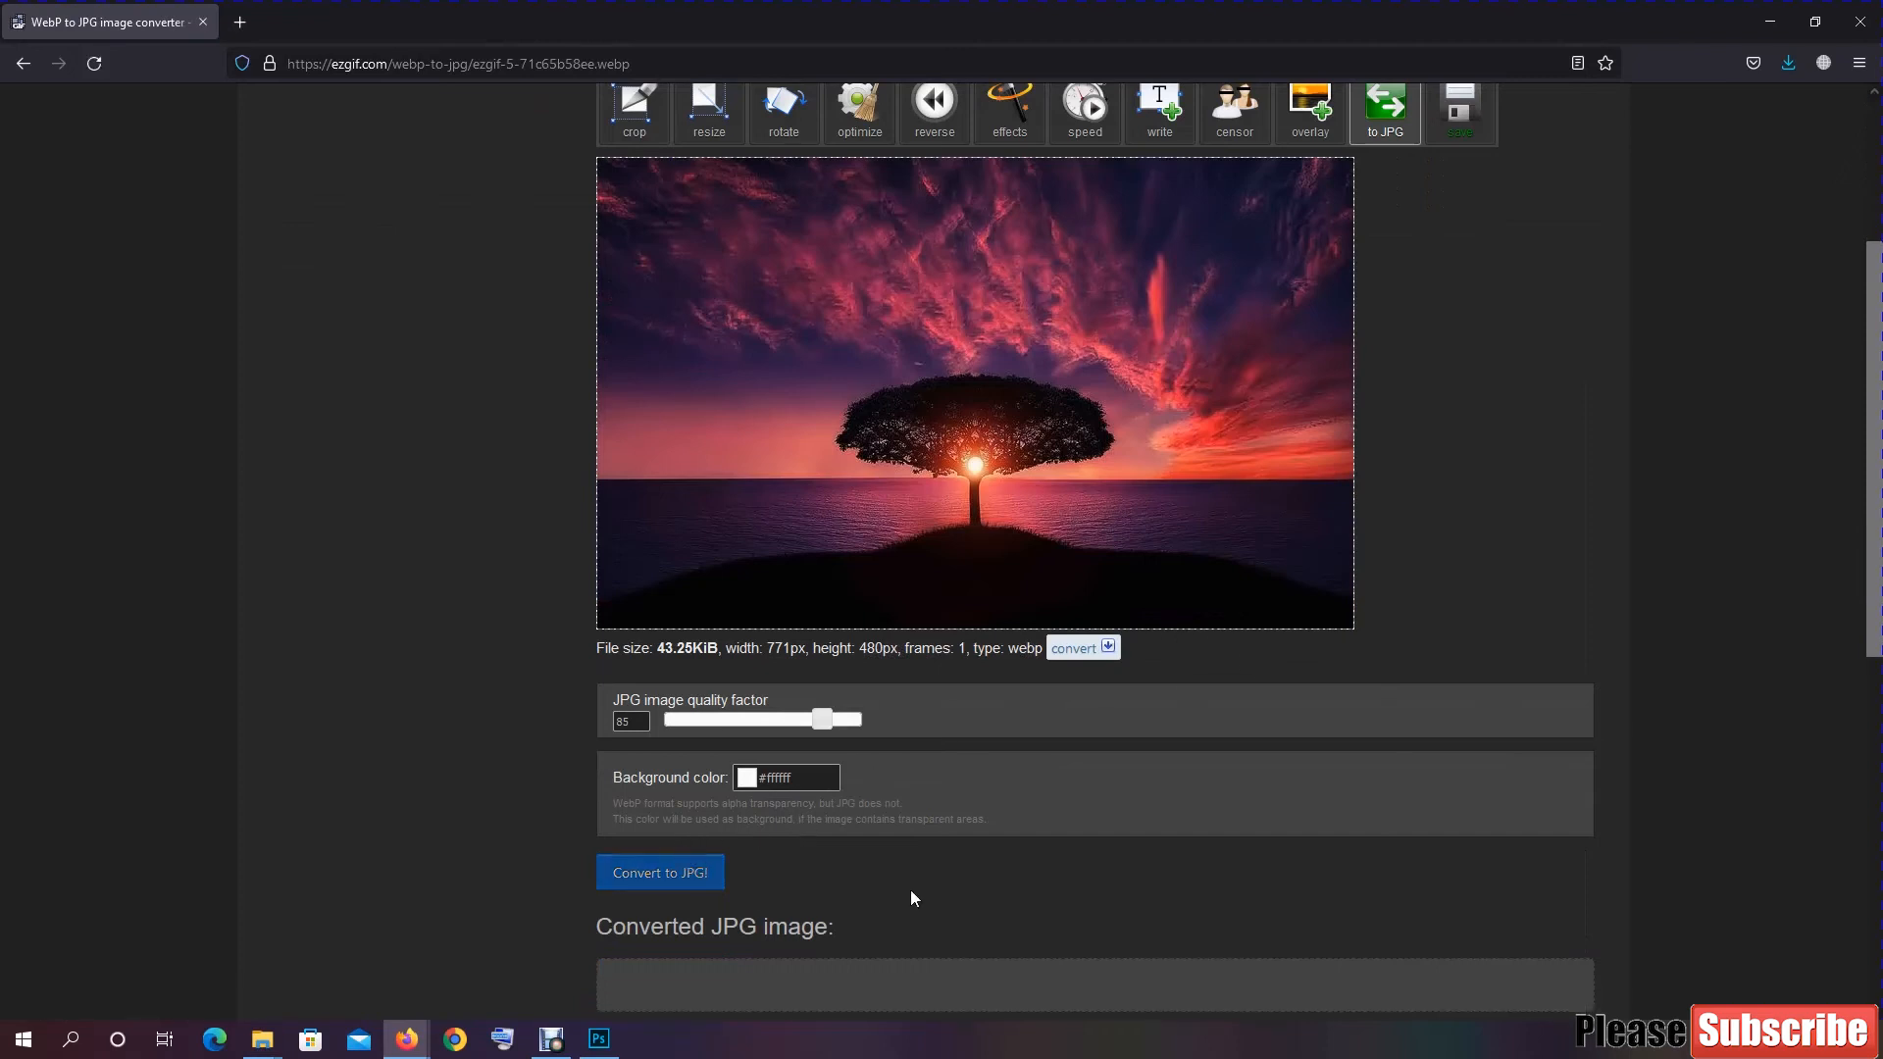
Step: Convert the uploaded image to JPG and view the 56.3 KiB result
left_click(659, 871)
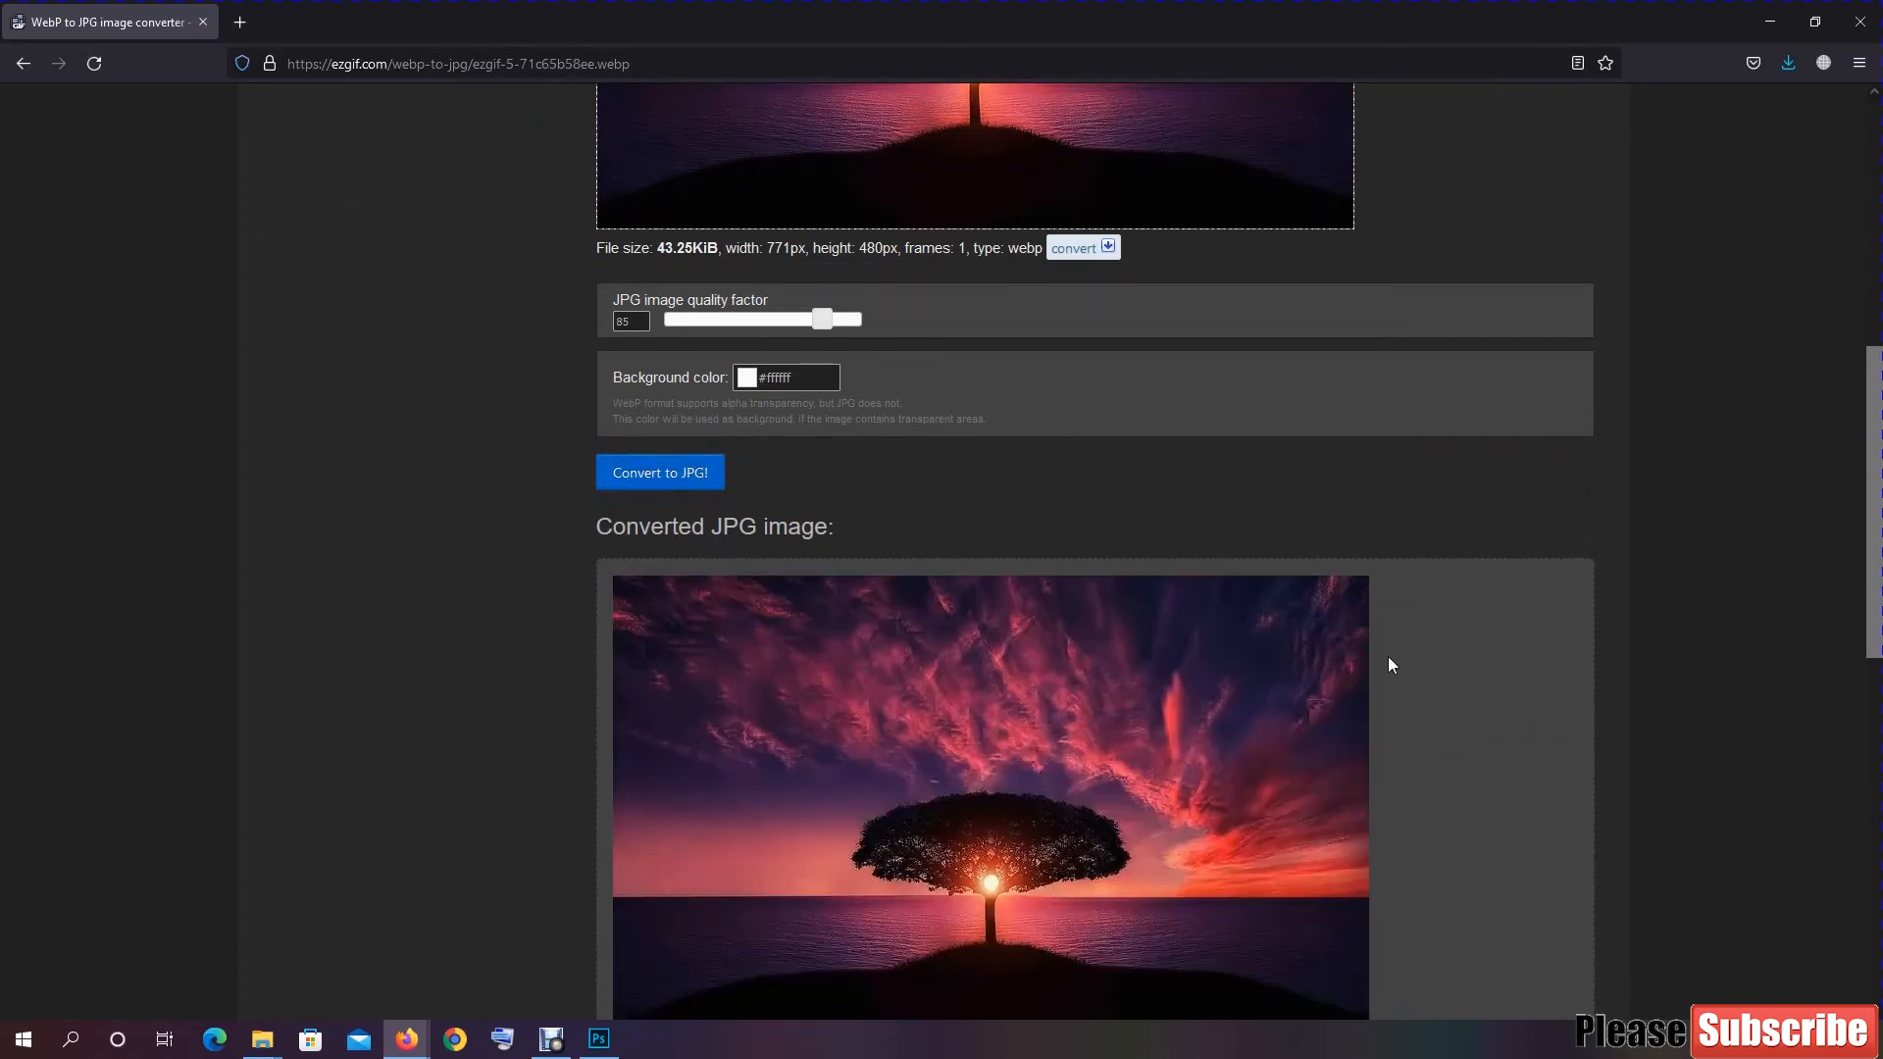
scroll("down", 3)
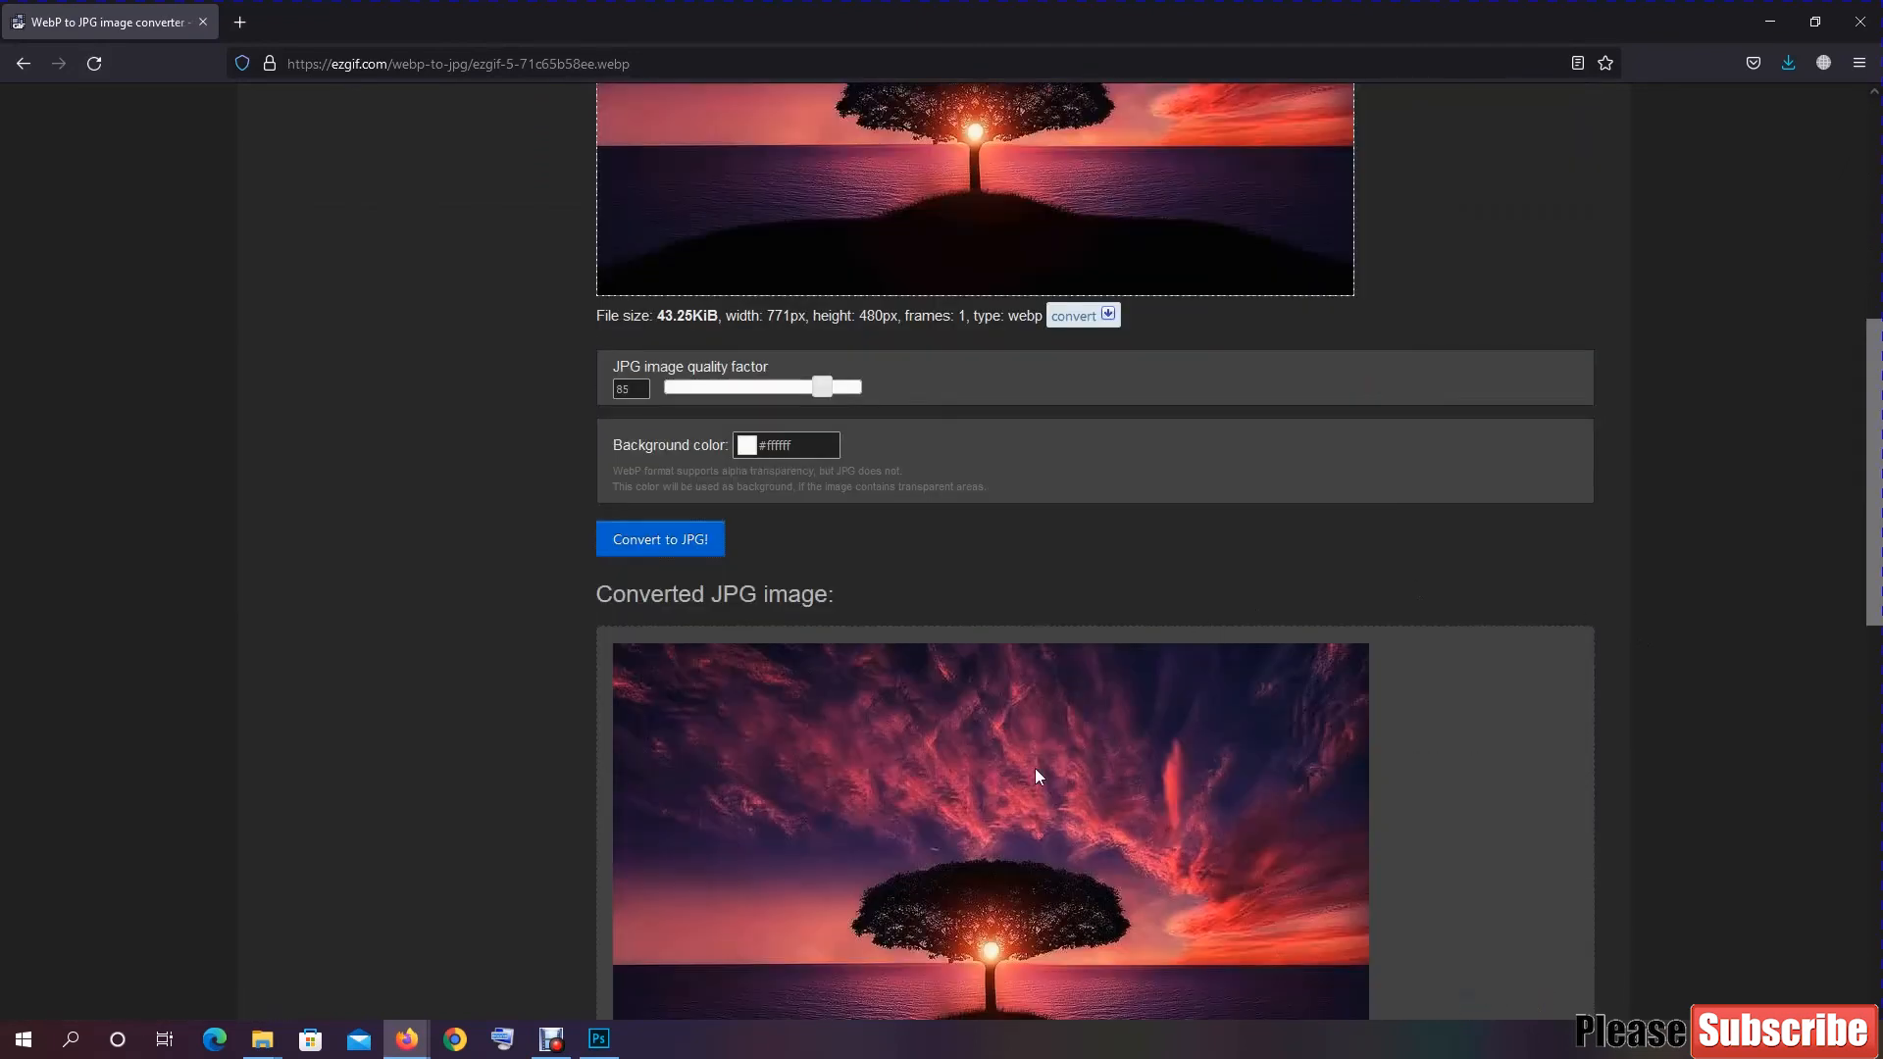
scroll("down", 3)
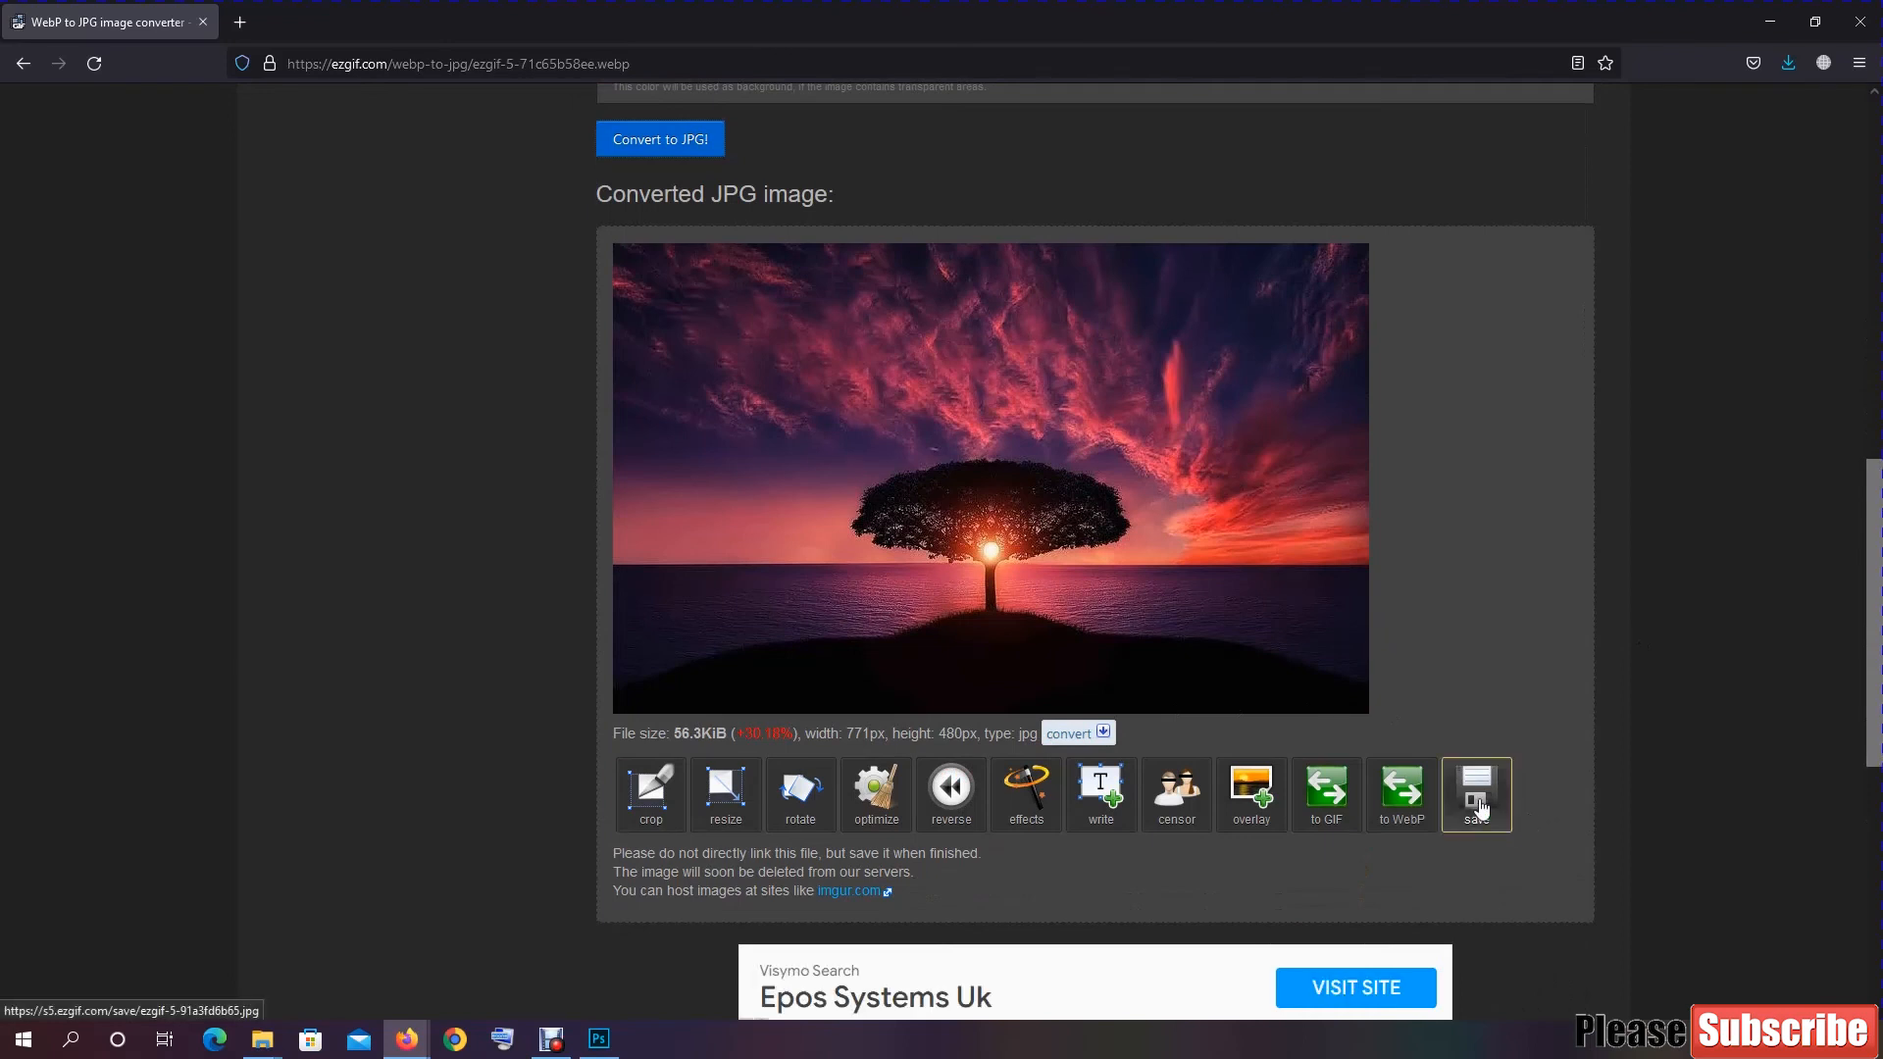
Step: Save the converted JPG and open ezgif.com-gif-maker.jpg in Photoshop without the format error
left_click(55, 14)
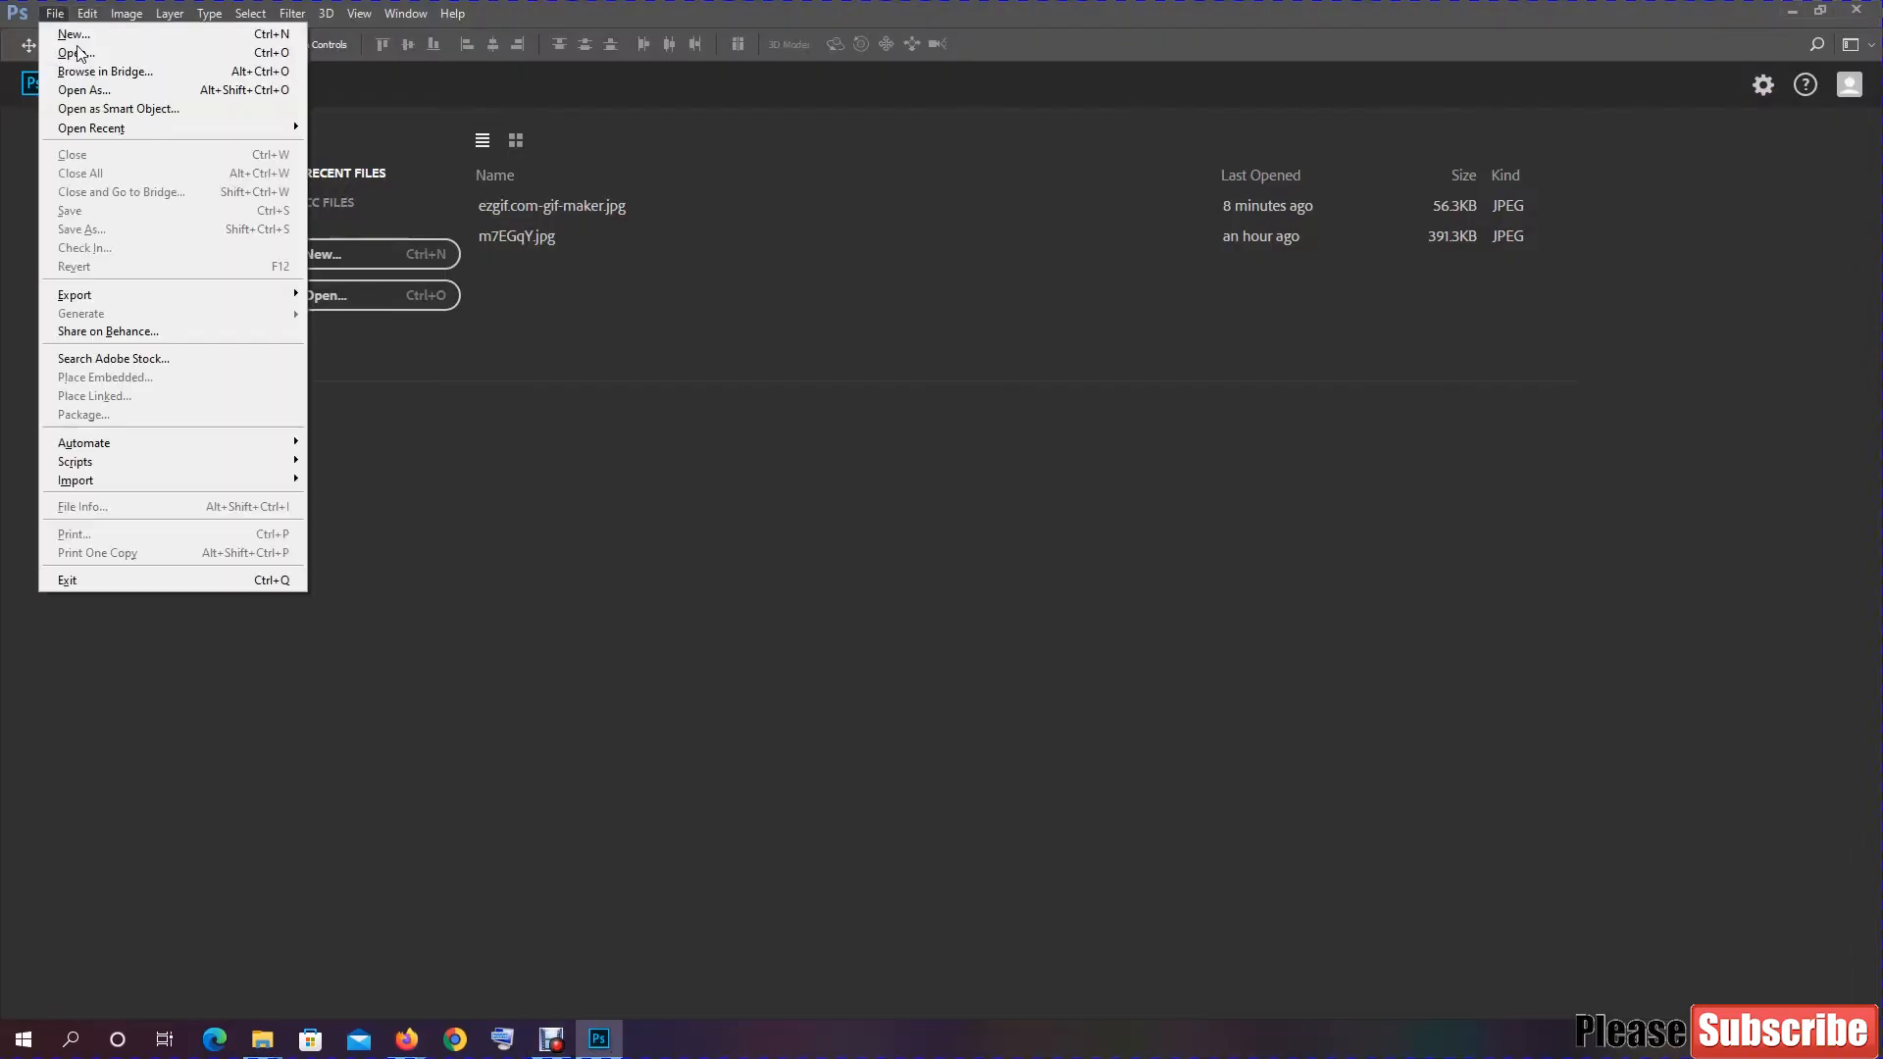
left_click(85, 53)
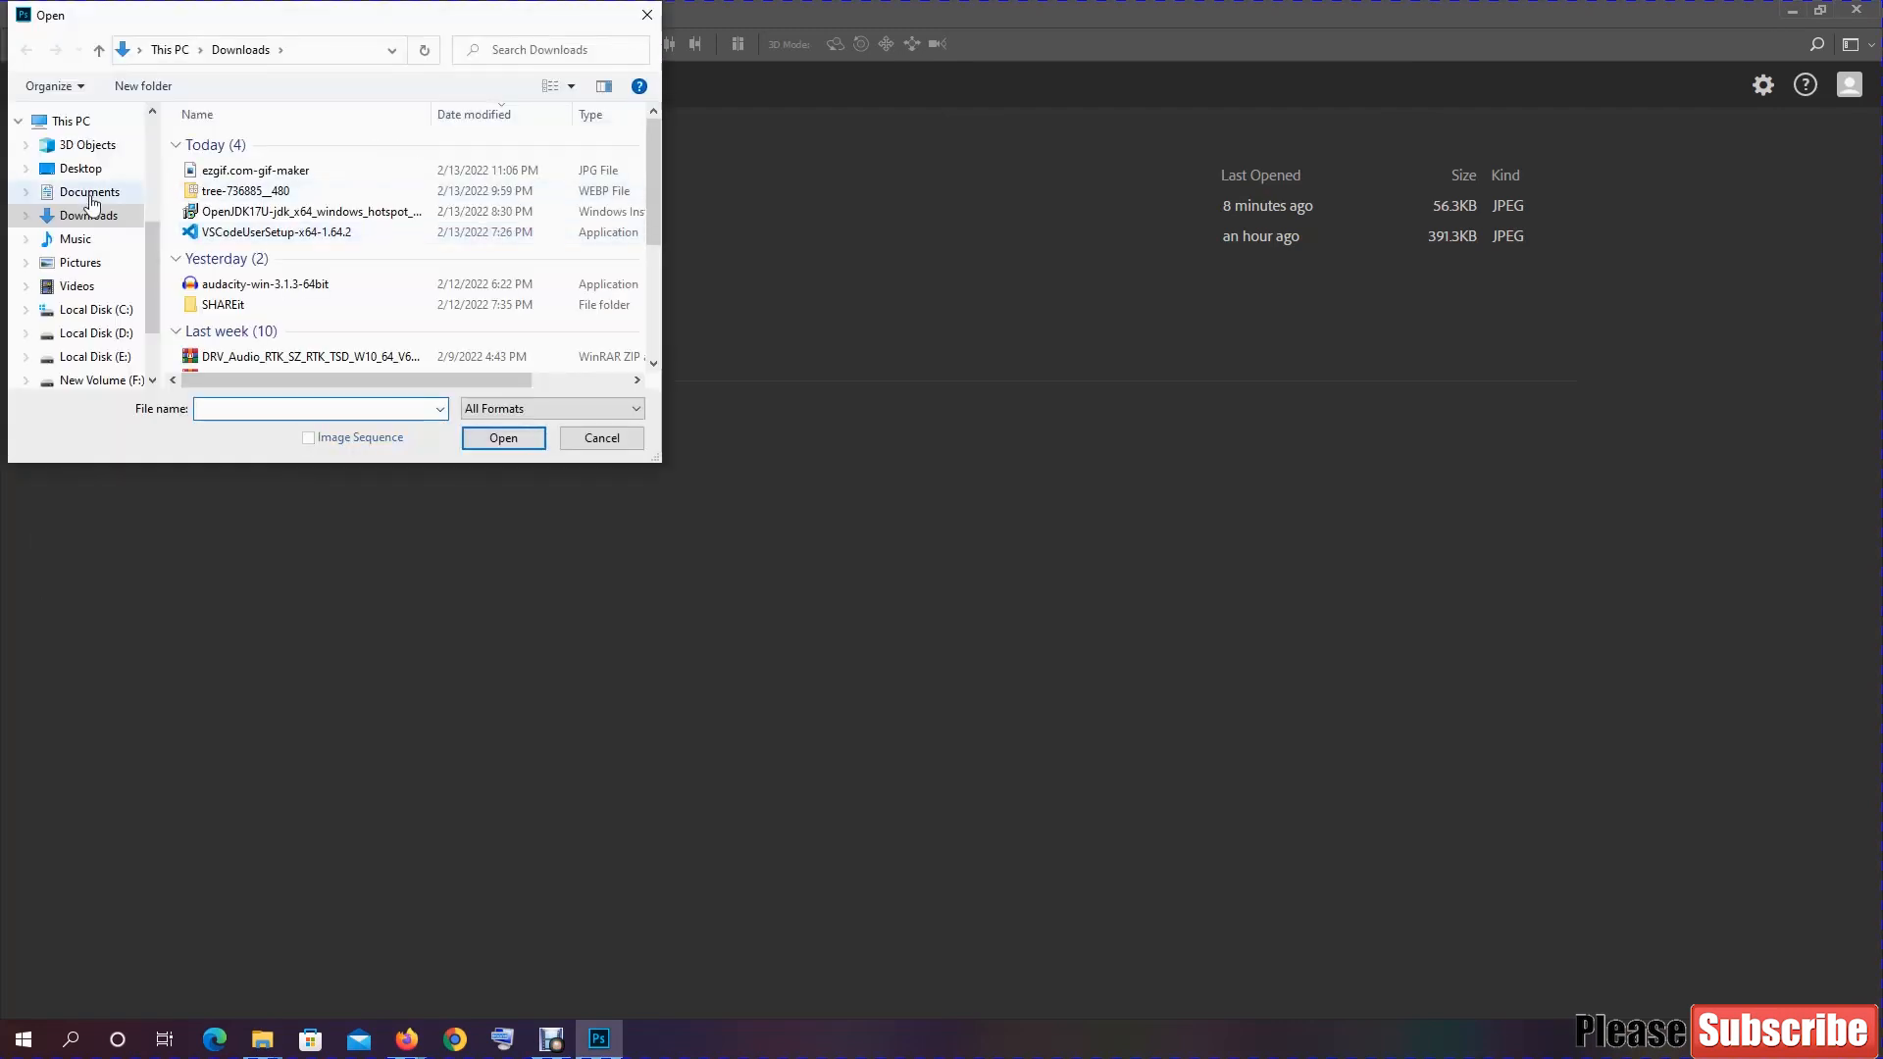
left_click(253, 169)
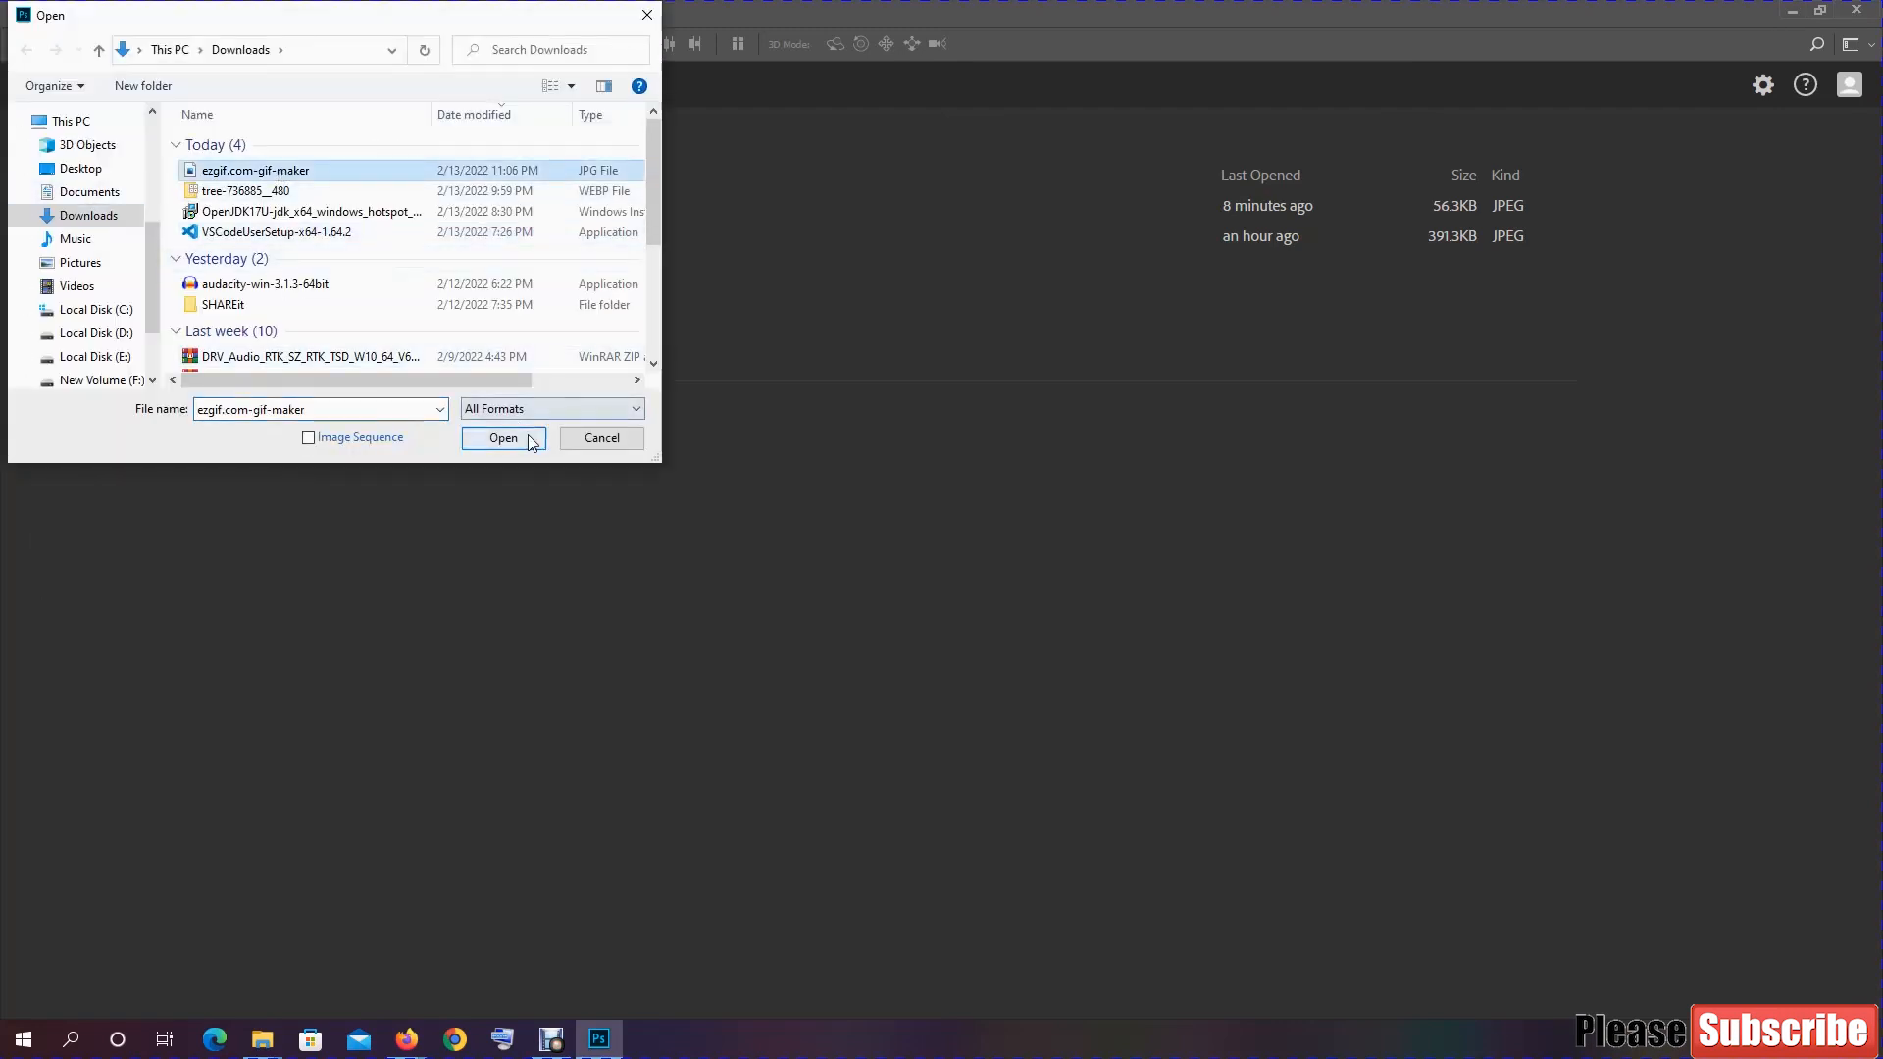
left_click(504, 438)
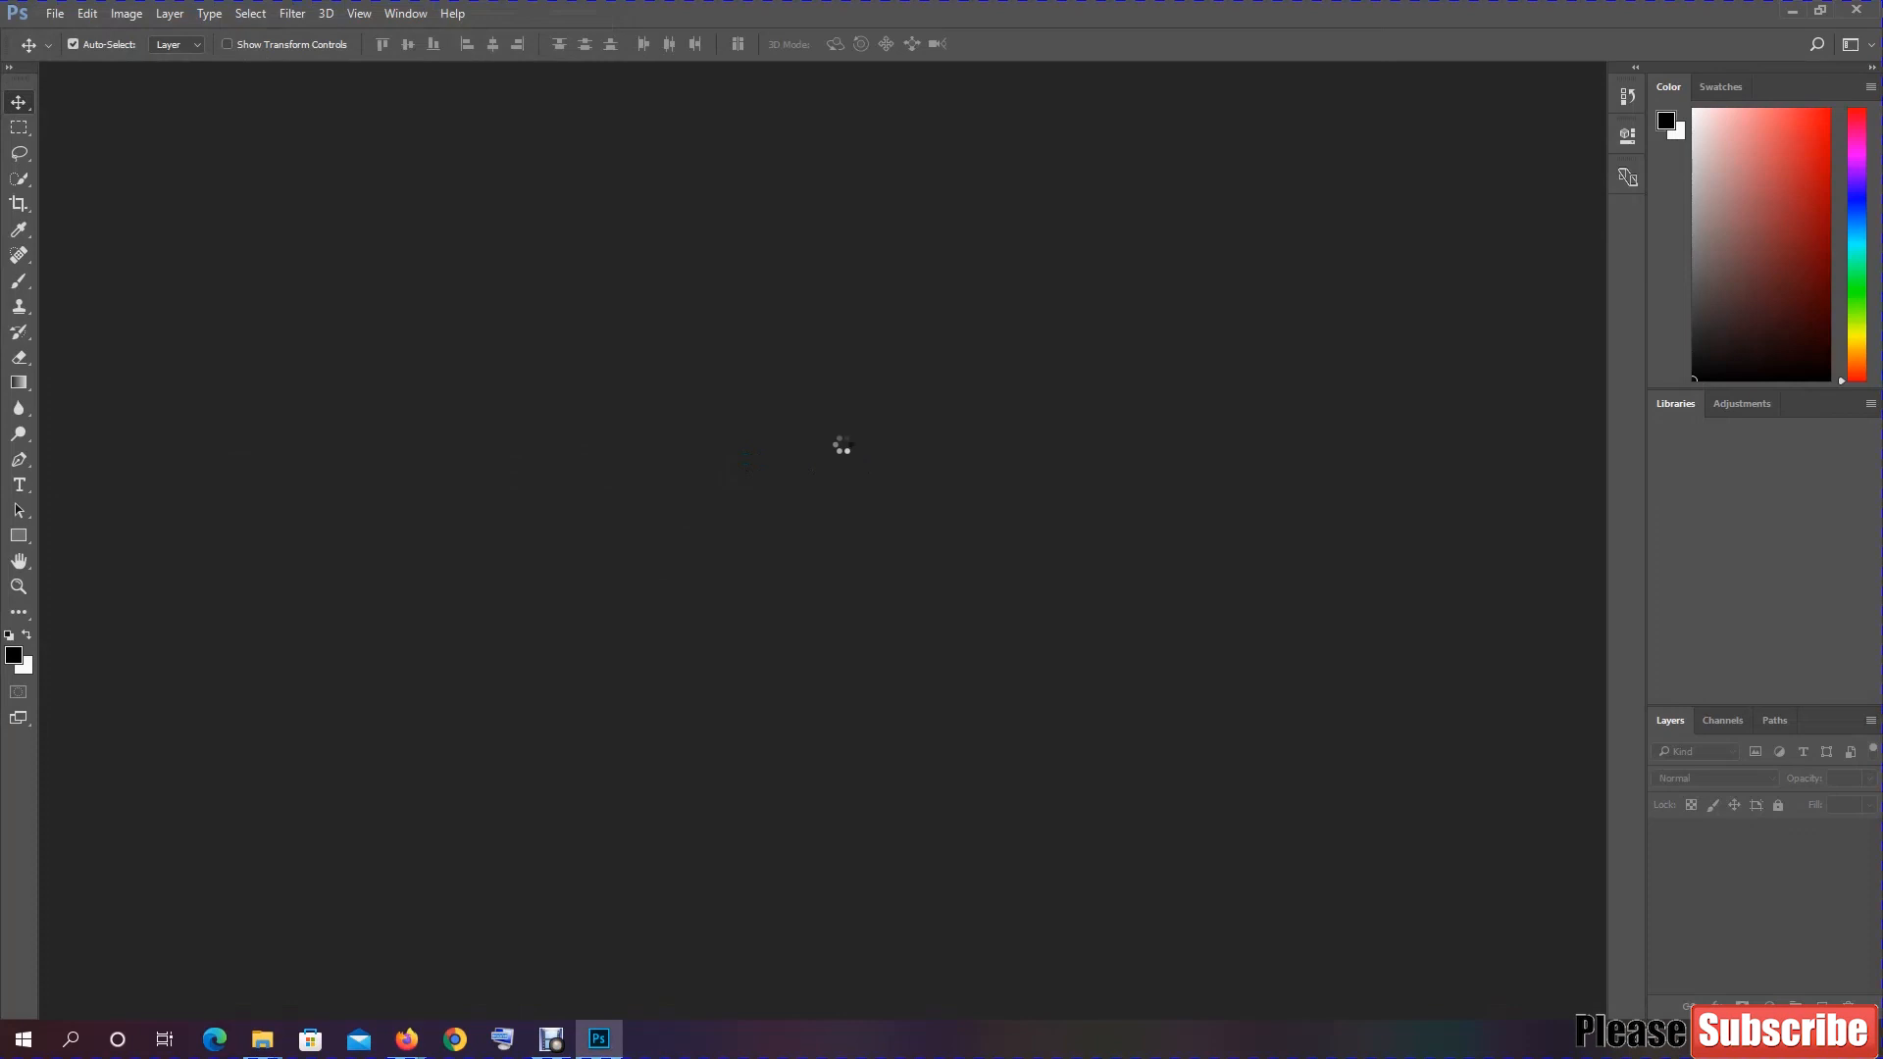